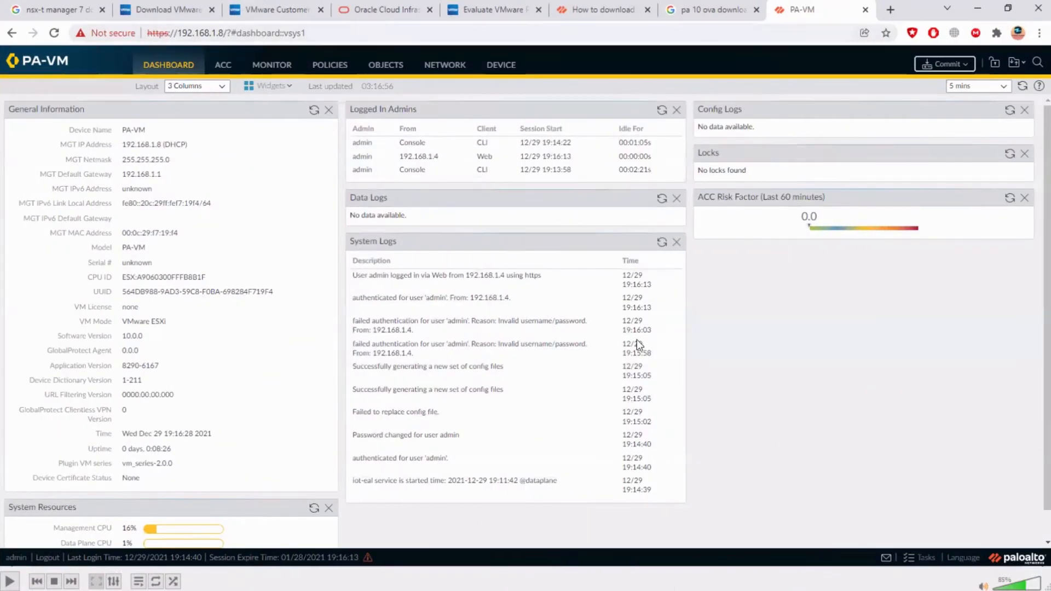
mouse_move(424, 458)
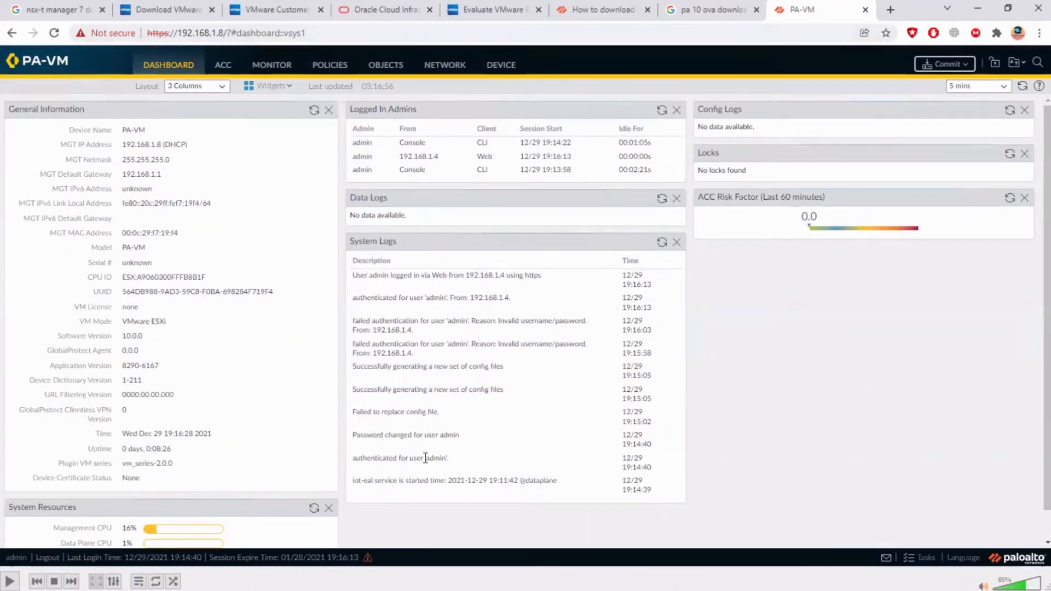
mouse_move(181, 420)
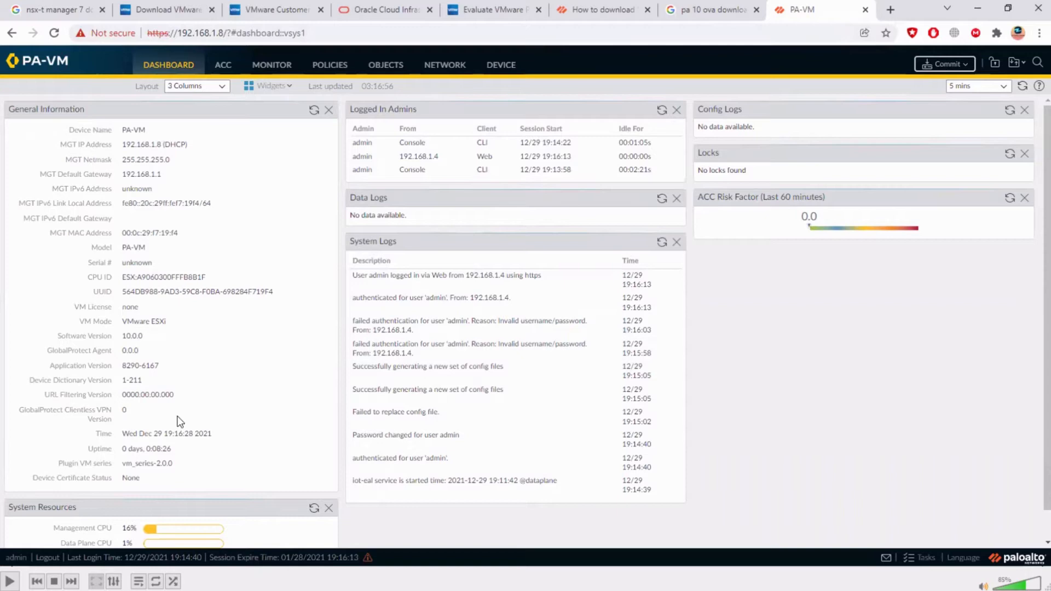
mouse_move(43, 563)
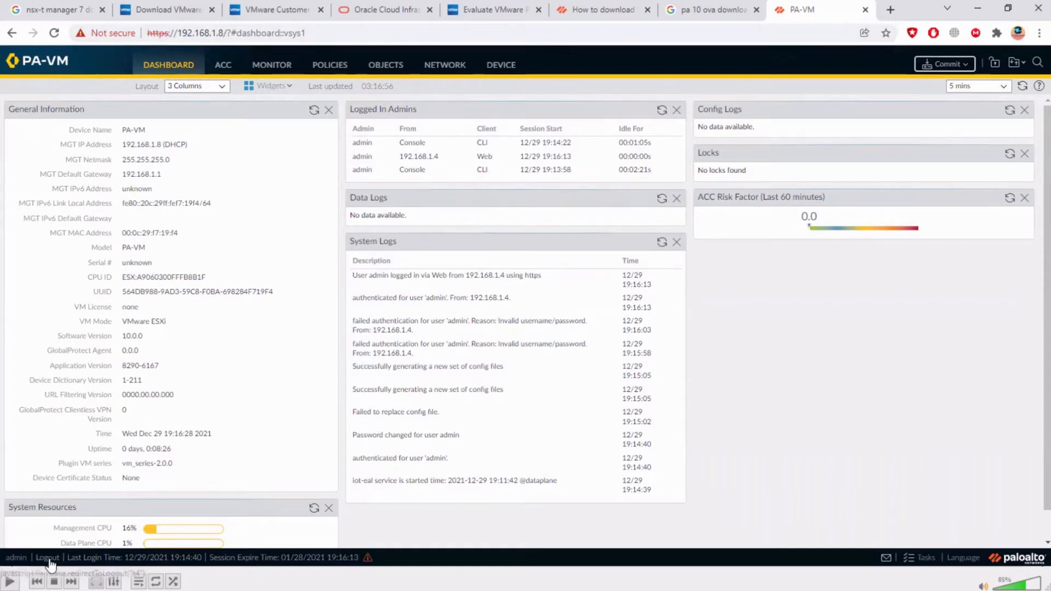
Log out of the web session, list the set command options, and enter configuration mode.
left_click(45, 558)
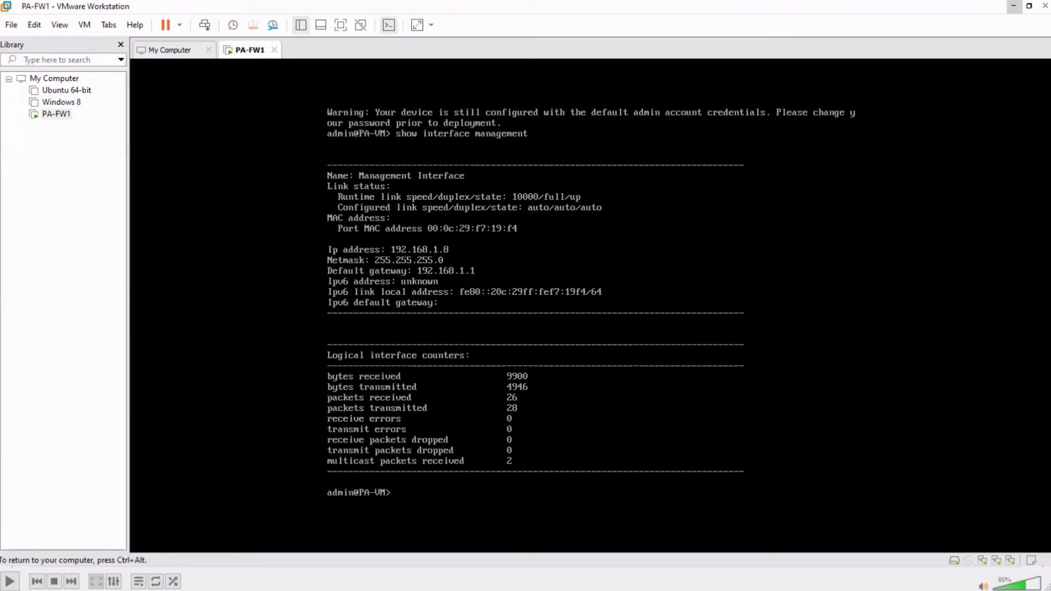
type("se")
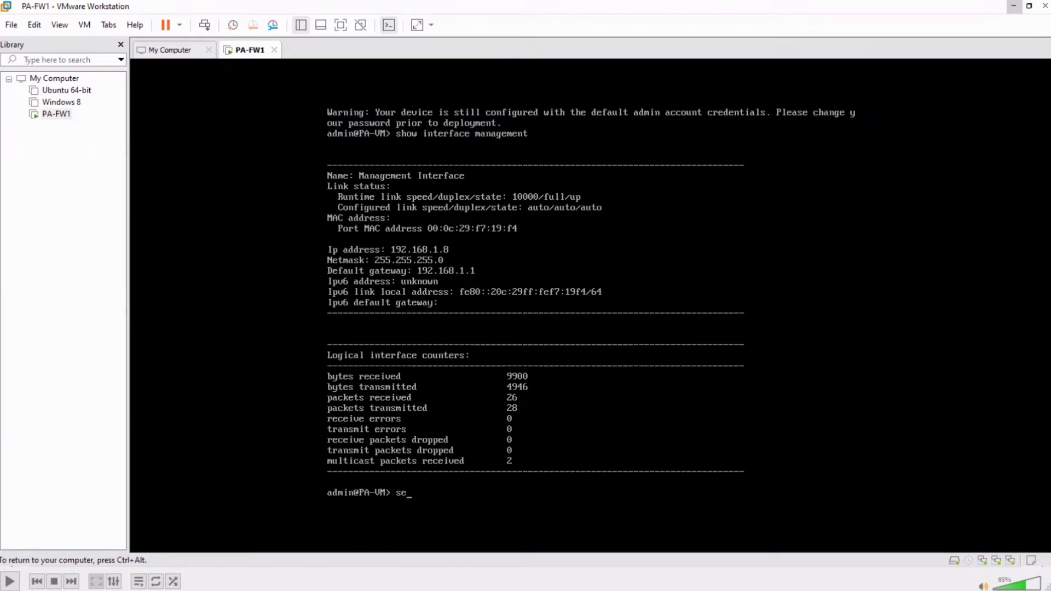
type("set")
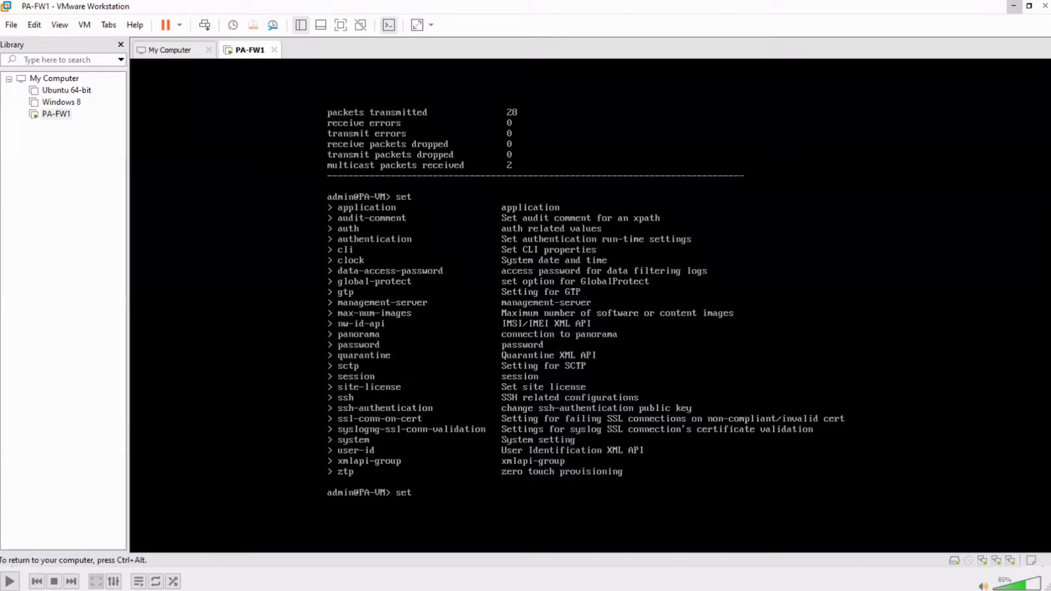
type("dev")
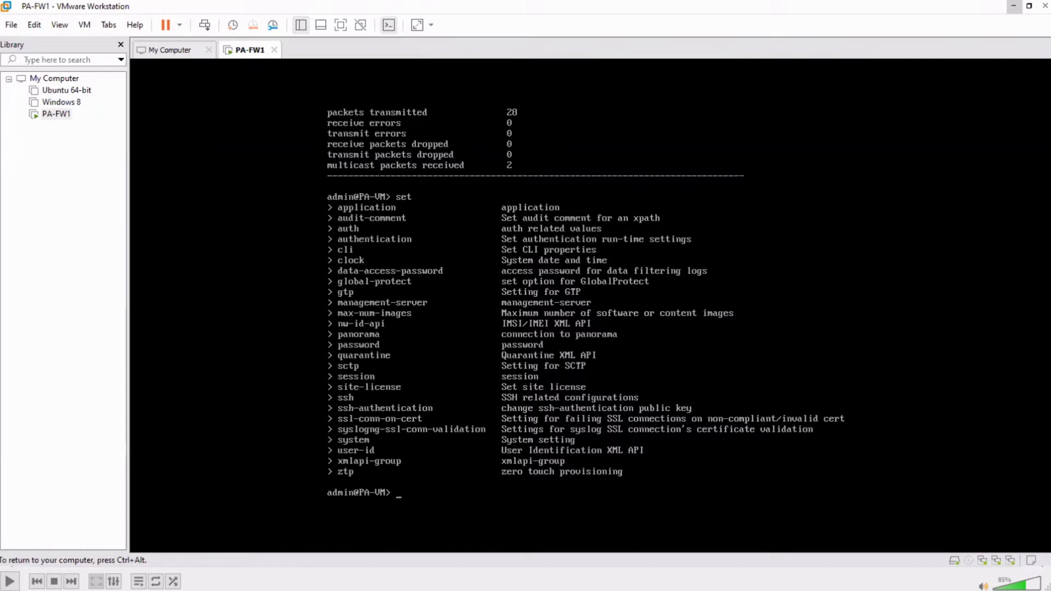
type("configure")
type("set sy")
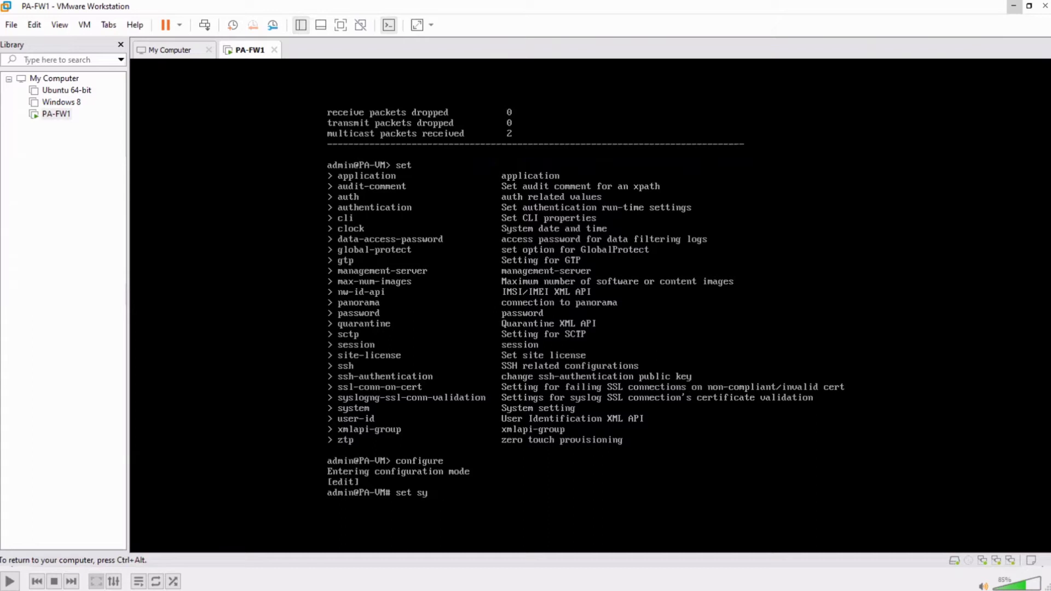
View help for deviceconfig system ip options and the ip-address value, then clear the line.
key("BackSpace")
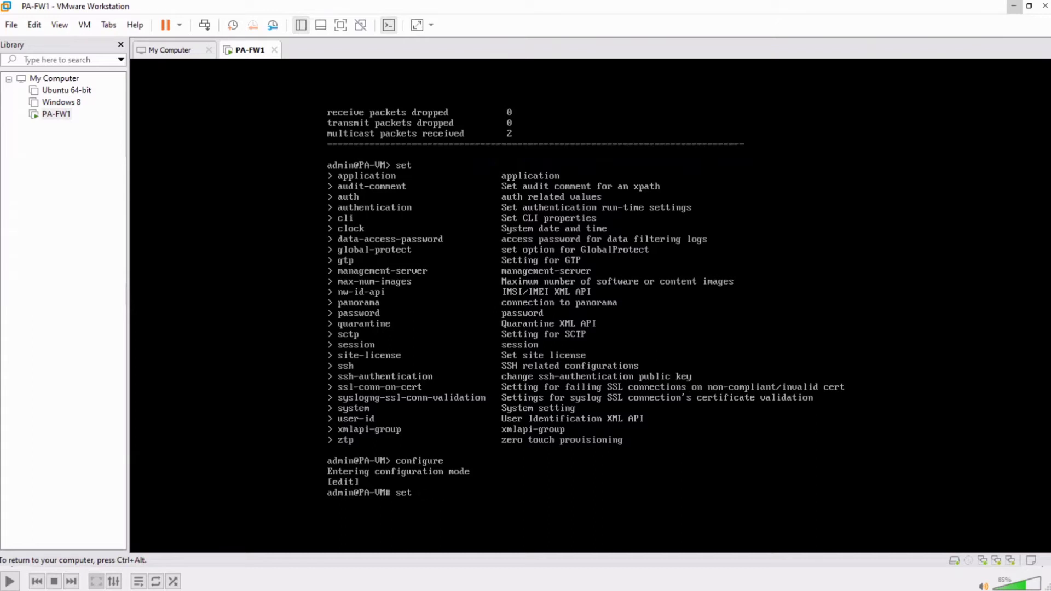
type("device")
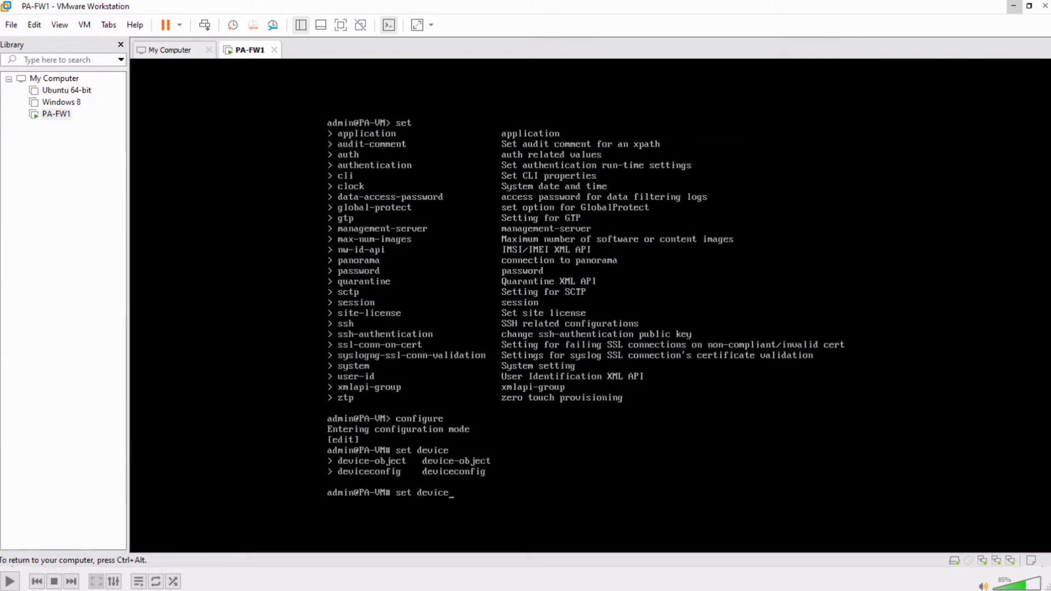
type("config sys")
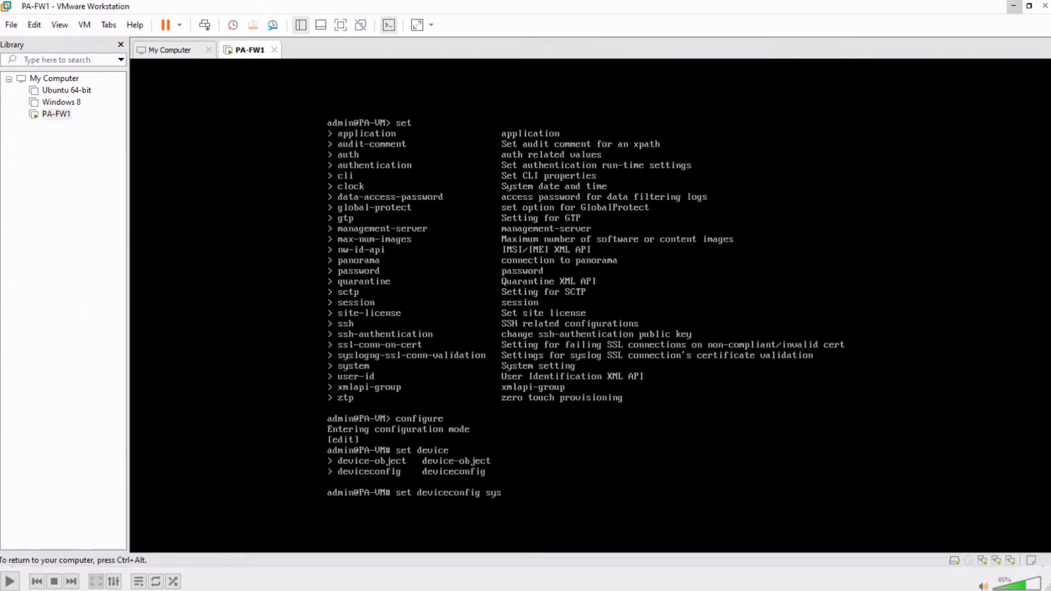
type("tem ip")
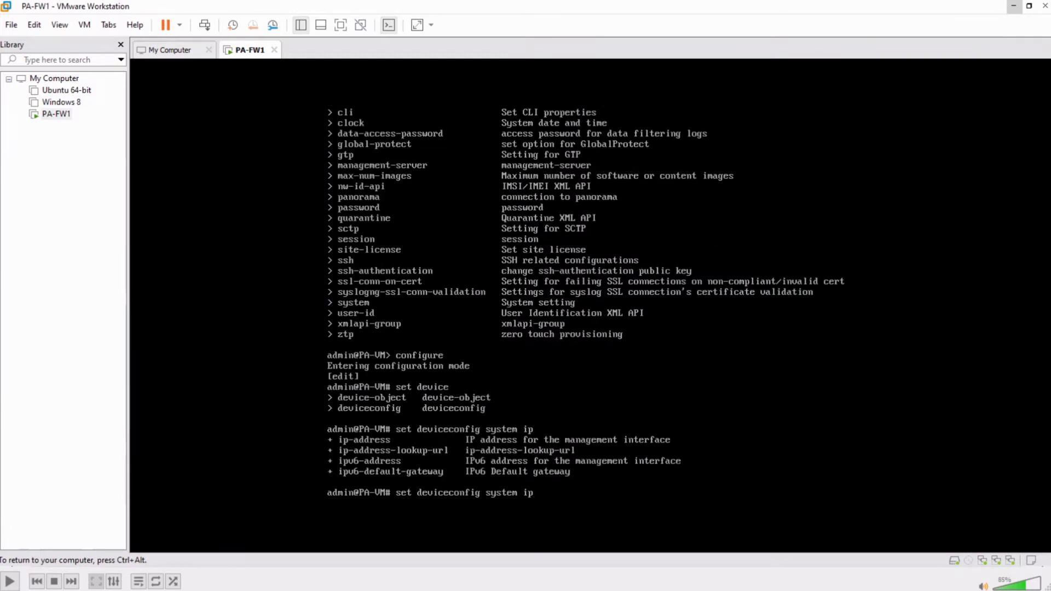
type("-address")
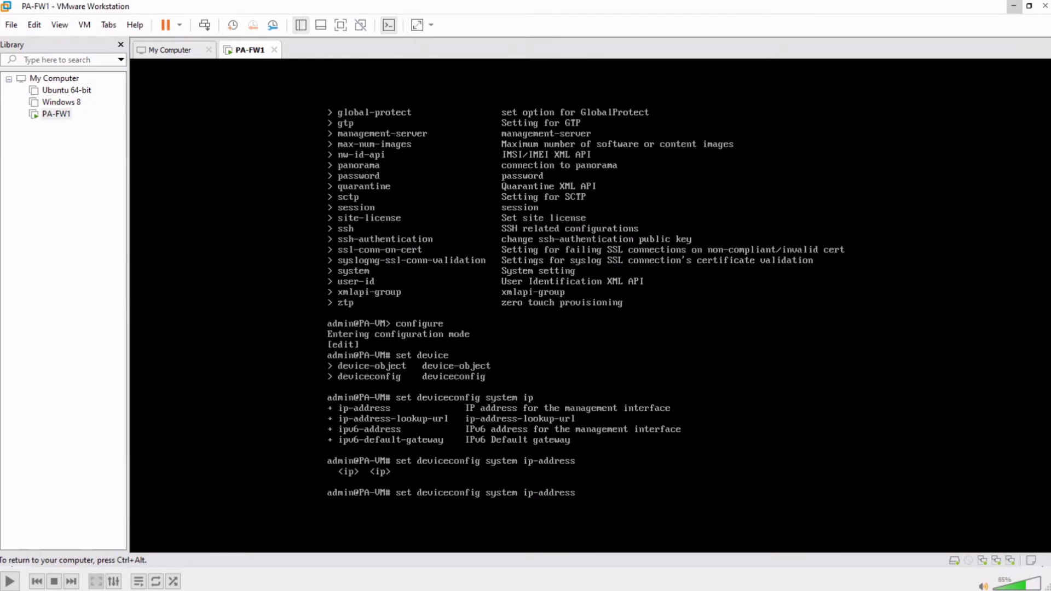
key("space")
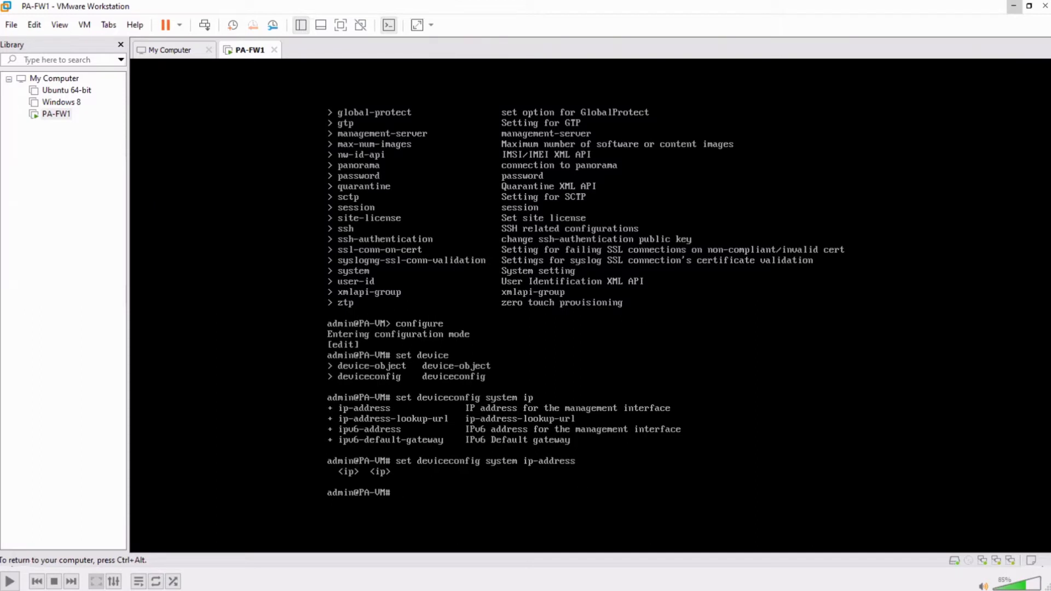
Set the management IP address 192.168.1.144 with netmask 255.255.255.0.
type("configure")
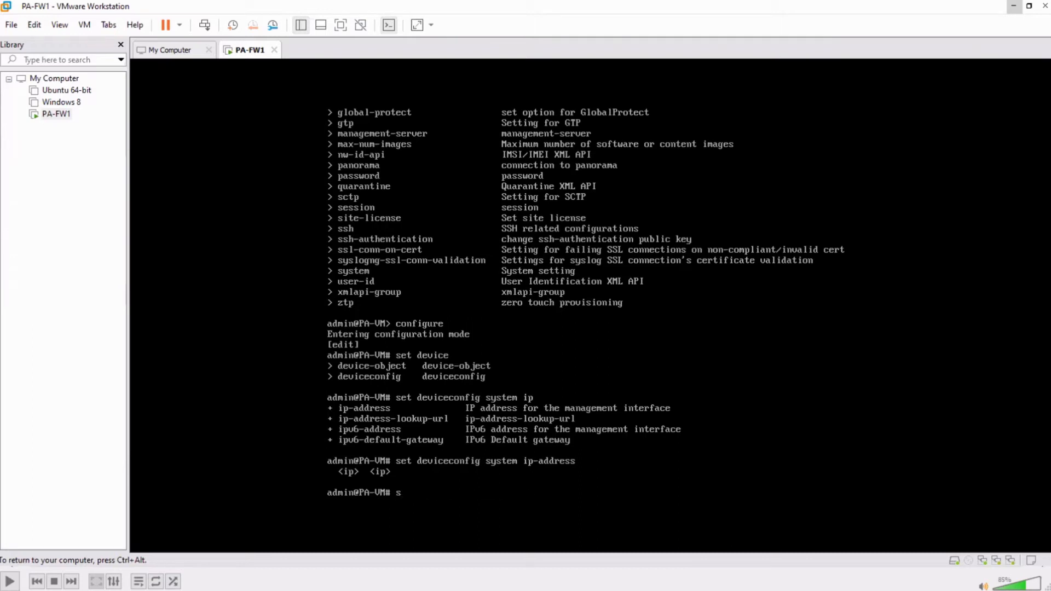
type("et deviceconfig system ip-address")
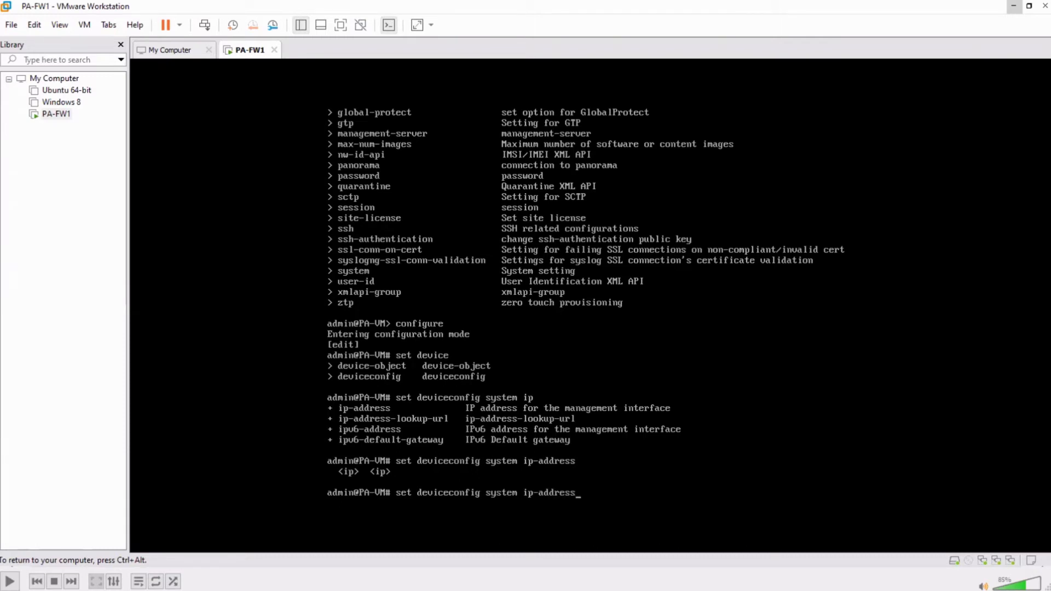
type("1")
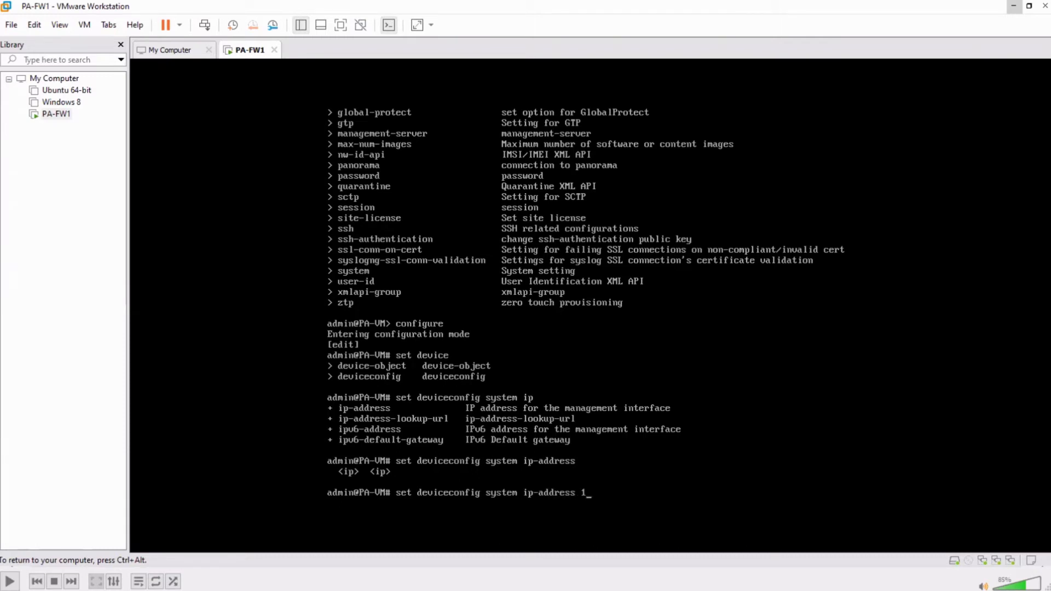
type("92.168.1.")
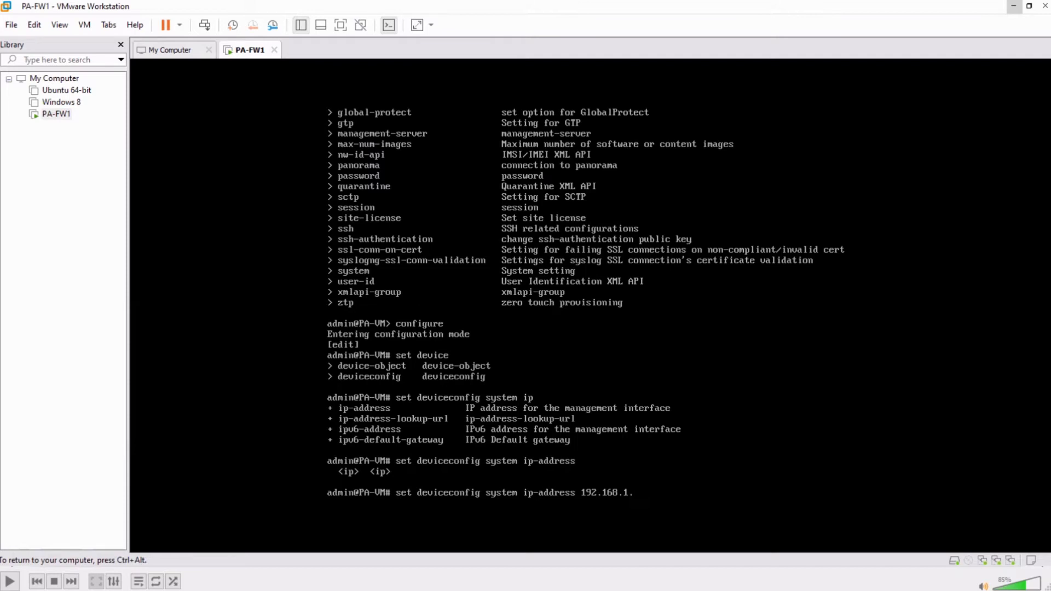
type("144")
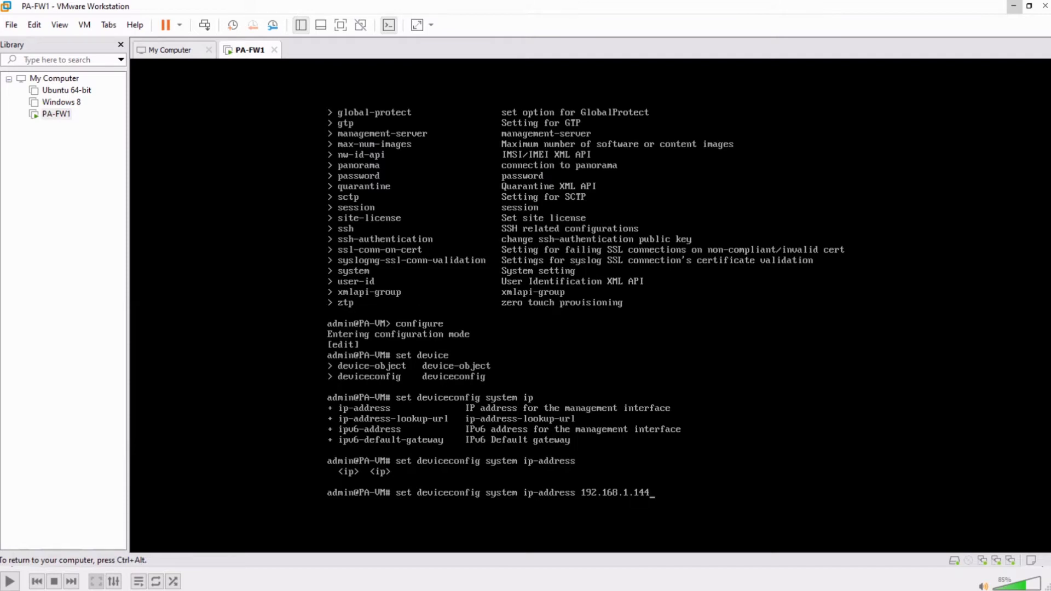
type("netmask")
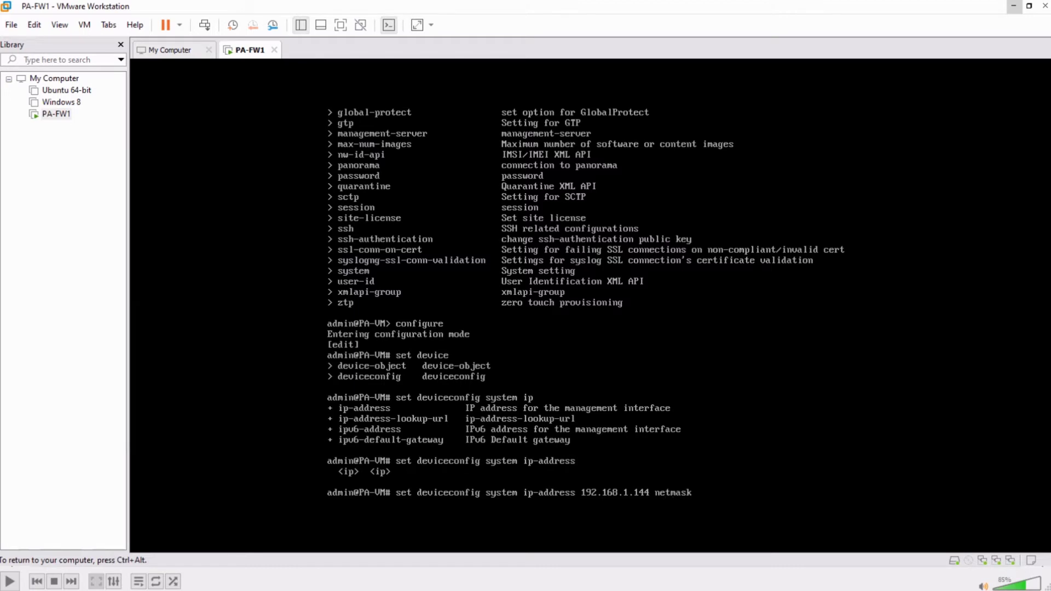
type("255.255.255.0")
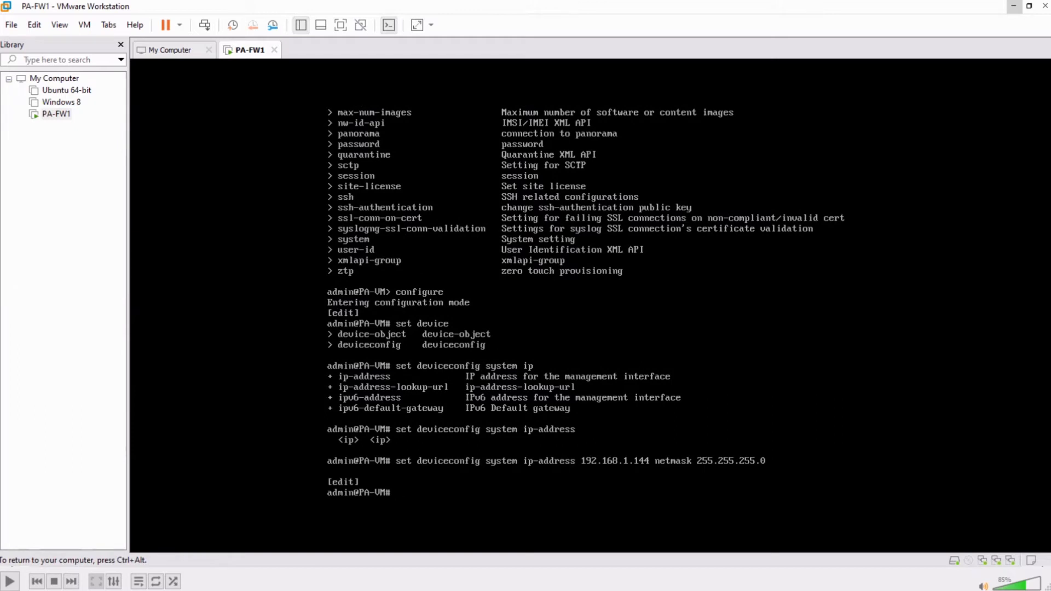
Exit configuration mode, check the management interface (still 192.168.1.8), and attempt commit.
type("exit")
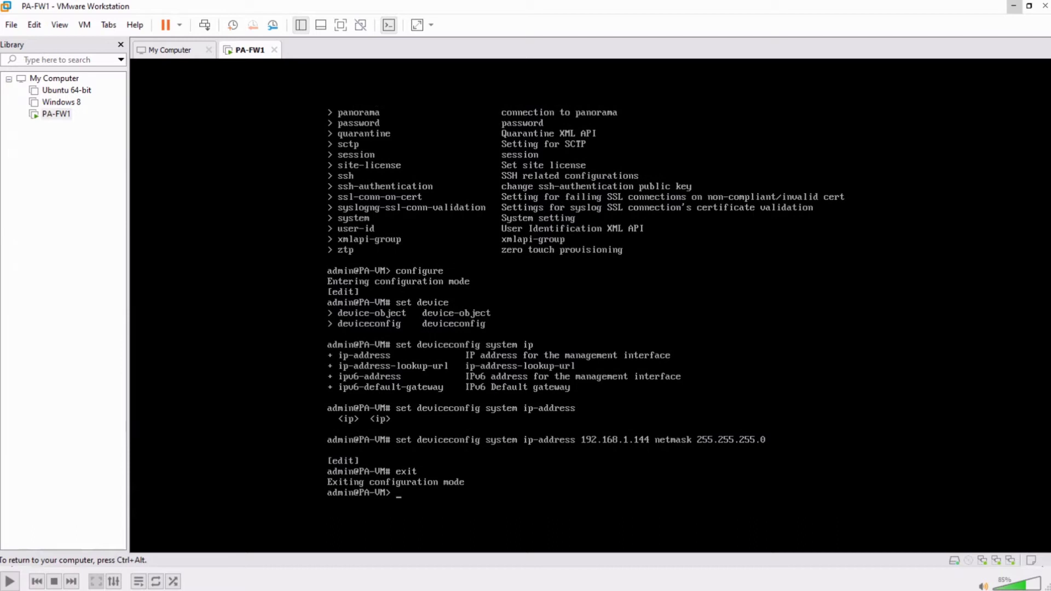
type("show interface management")
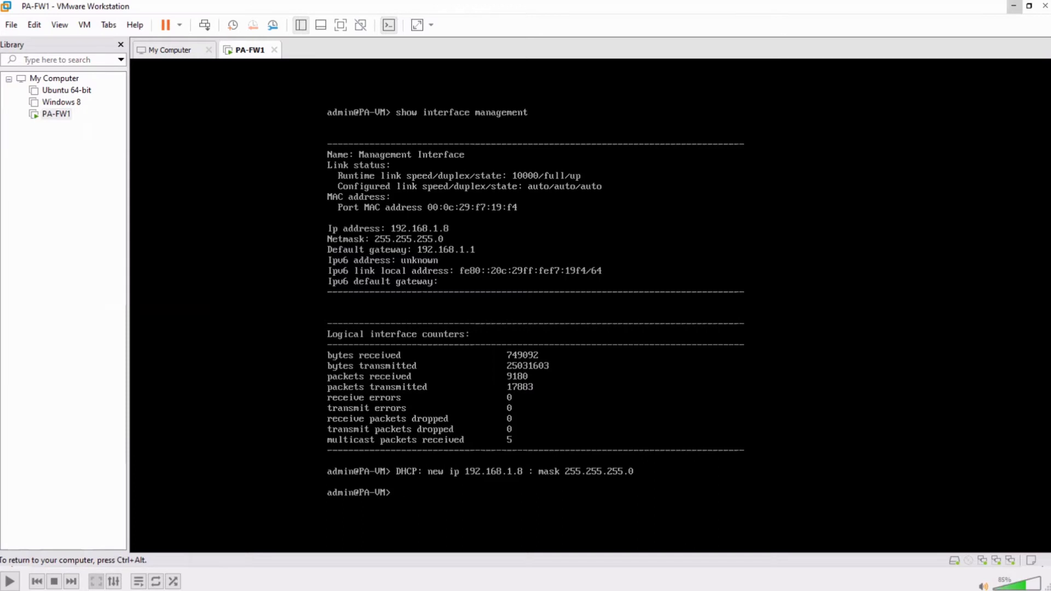
type("commit")
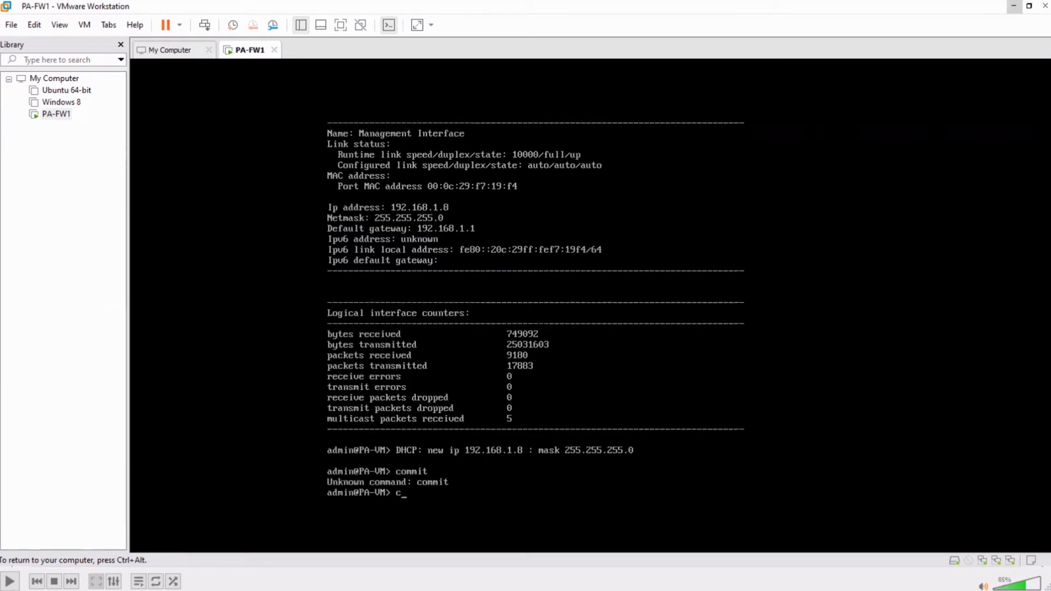
Re-enter configuration mode and commit, confirming job 2 completed successfully.
type("onfigure")
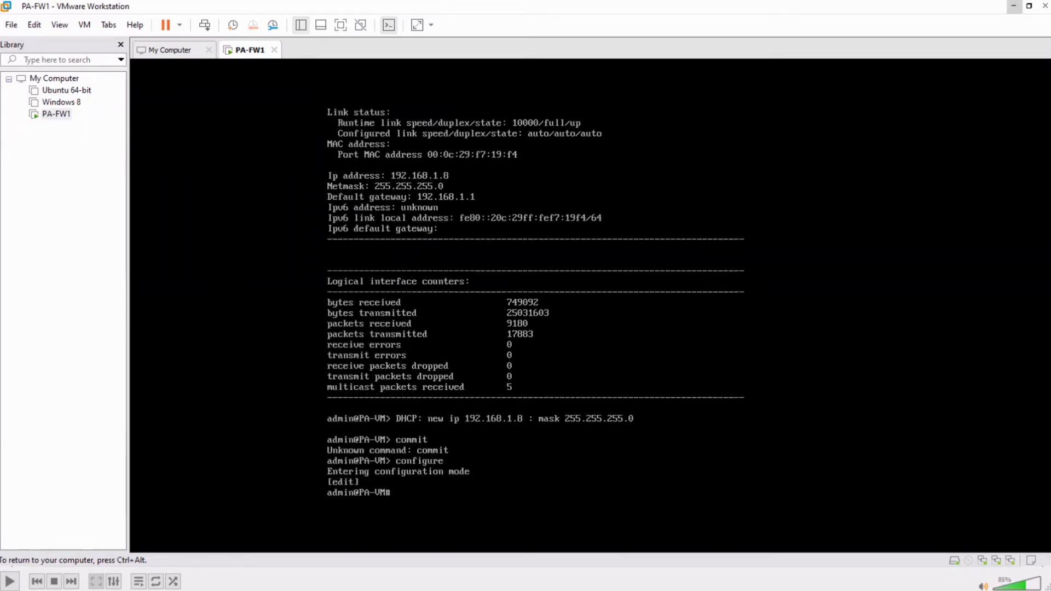
type("commit")
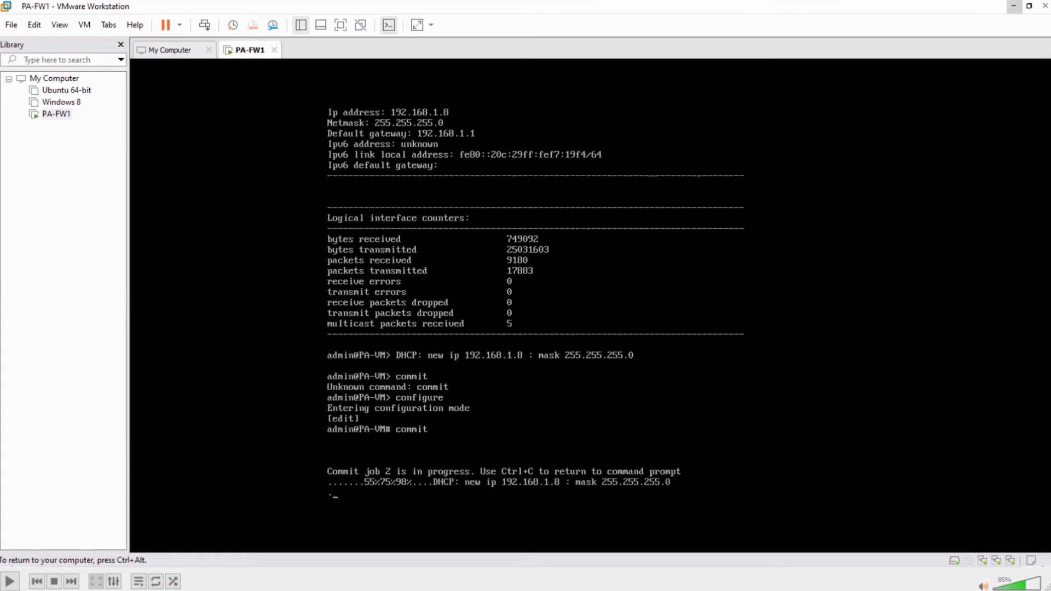
scroll("down", 3)
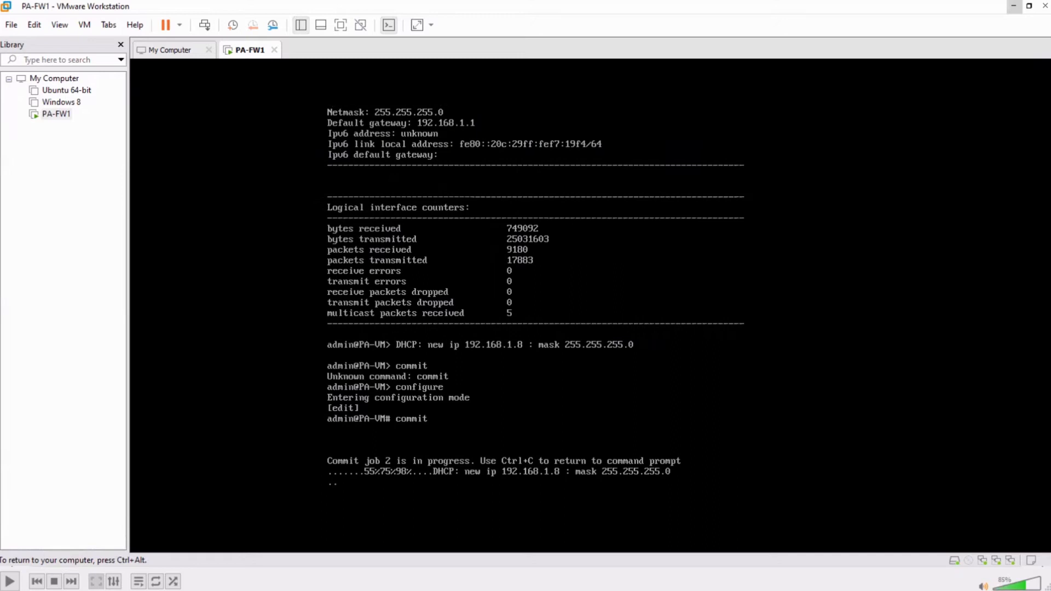
scroll("down", 3)
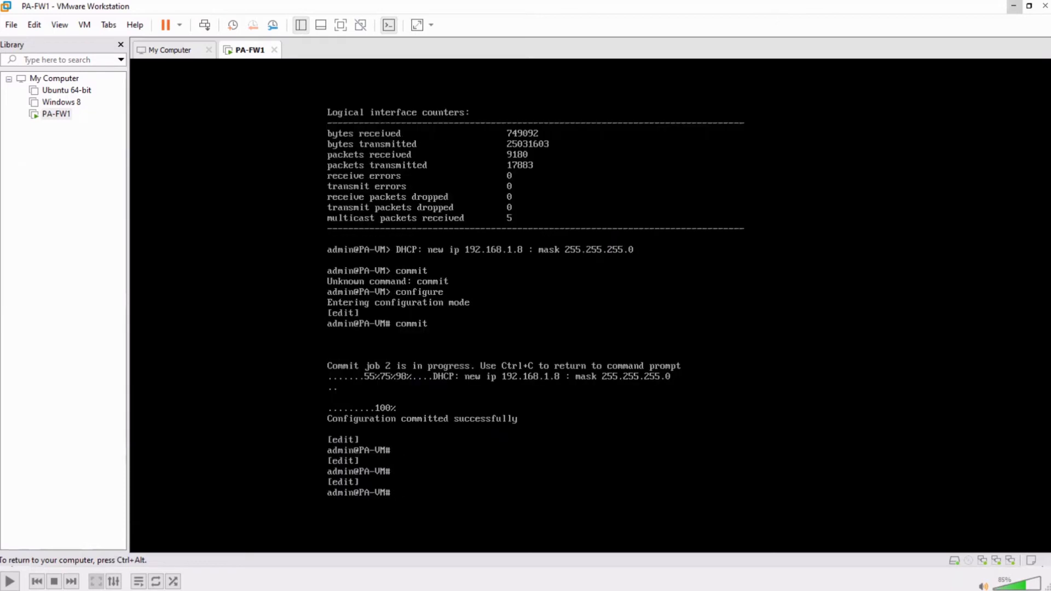
Exit, verify management is still 192.168.1.8 via 192.168.1.1, and re-enter configuration mode.
type("exit")
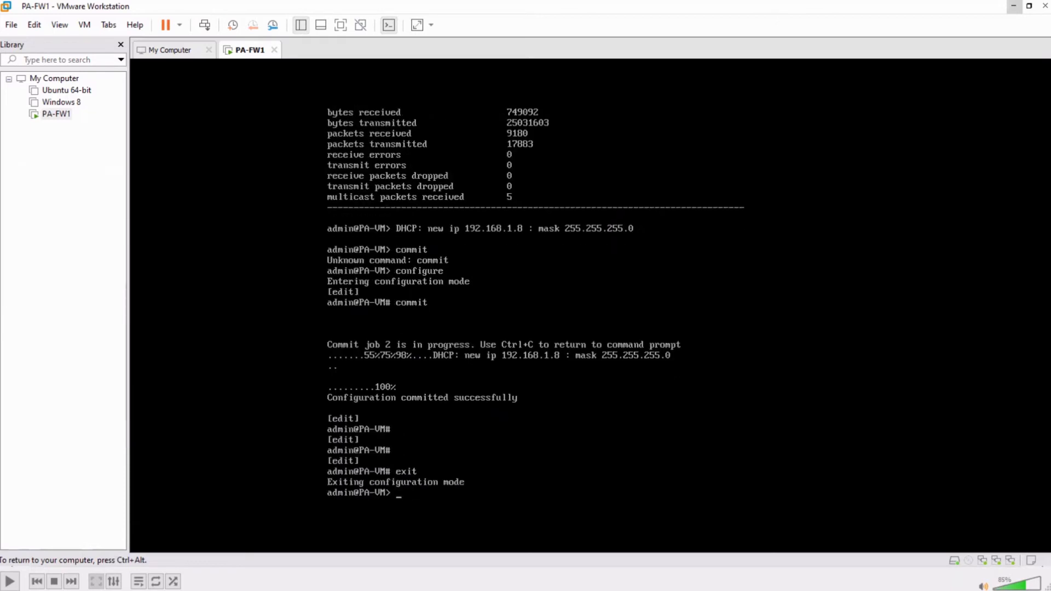
type("show interface management")
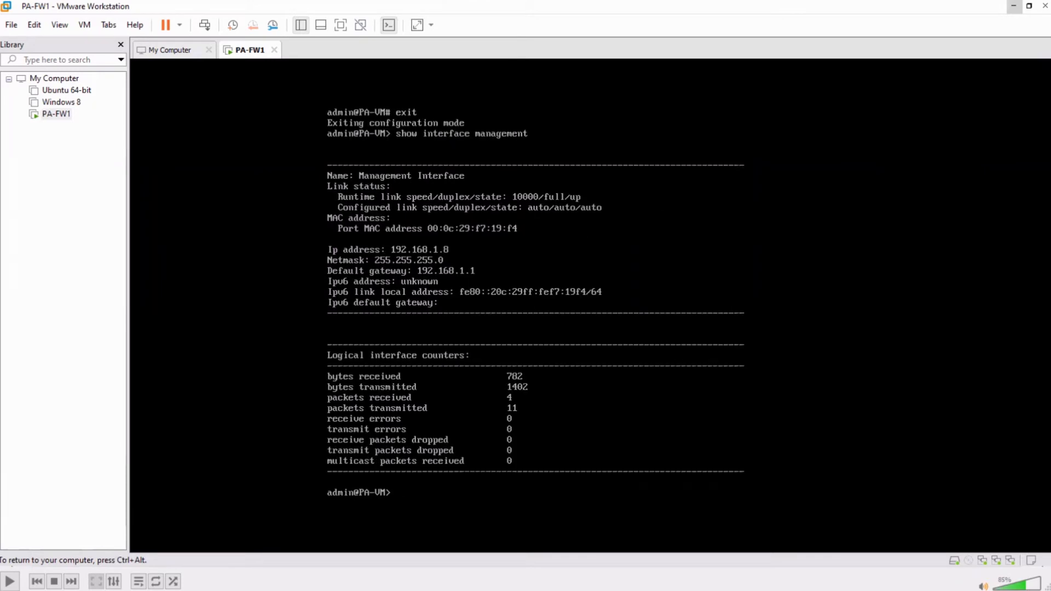
type("configu")
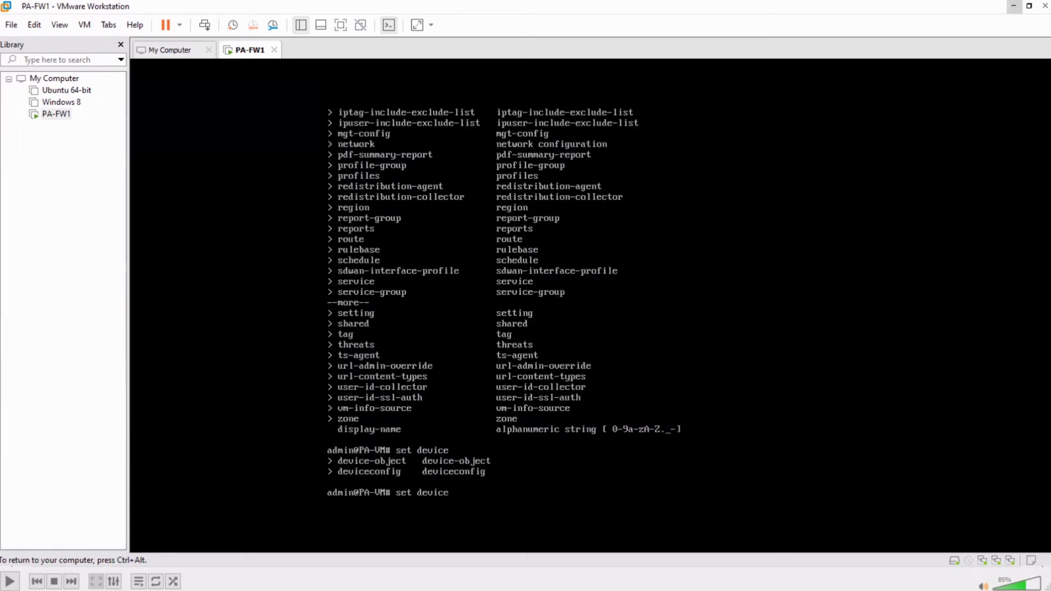
Set the management interface addressing type to static.
type("config system st")
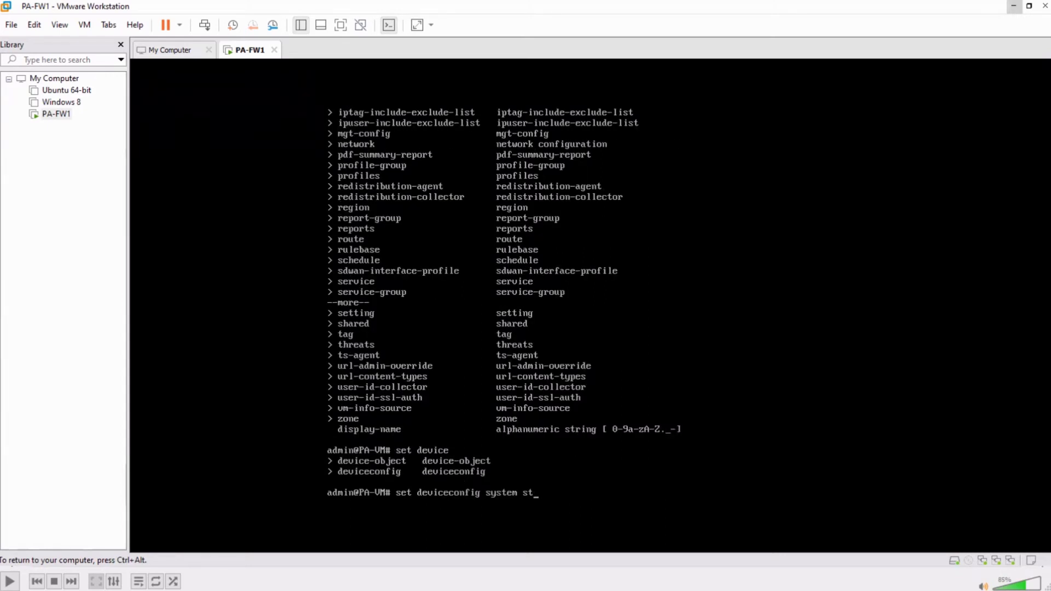
type("otd-and-banner")
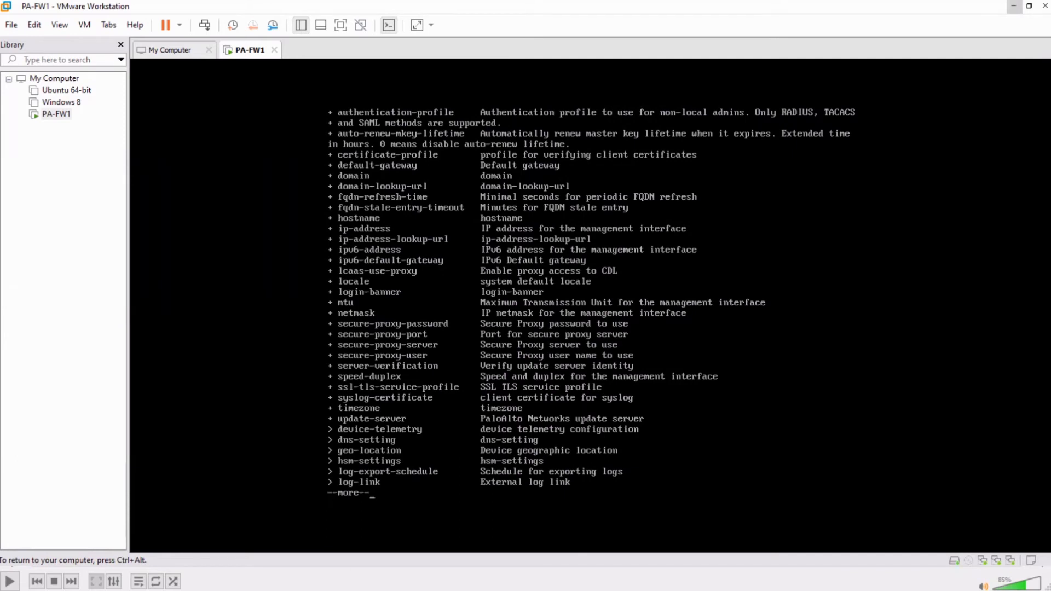
key("Space")
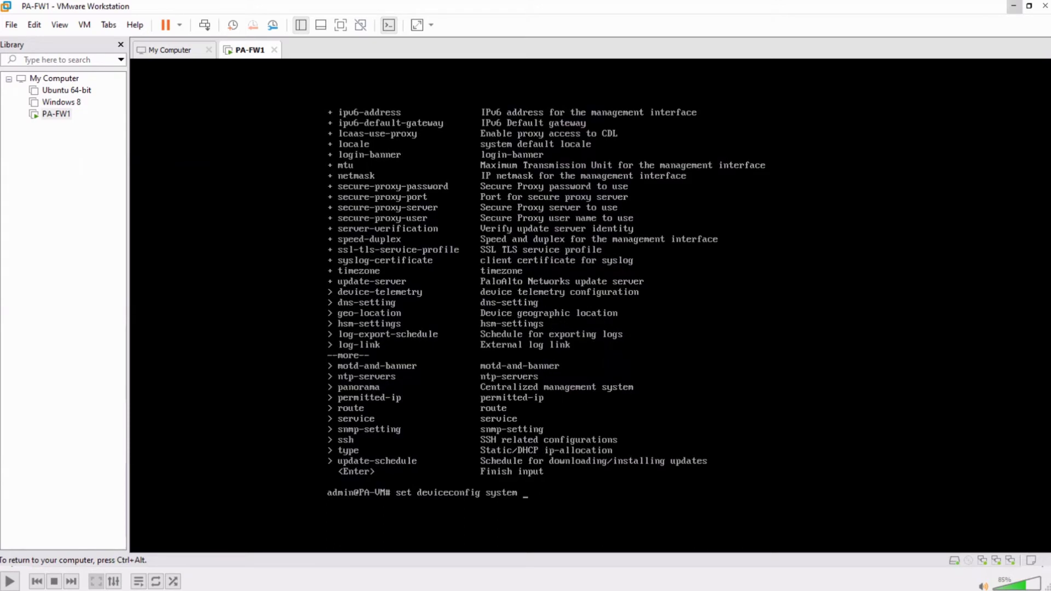
type("t")
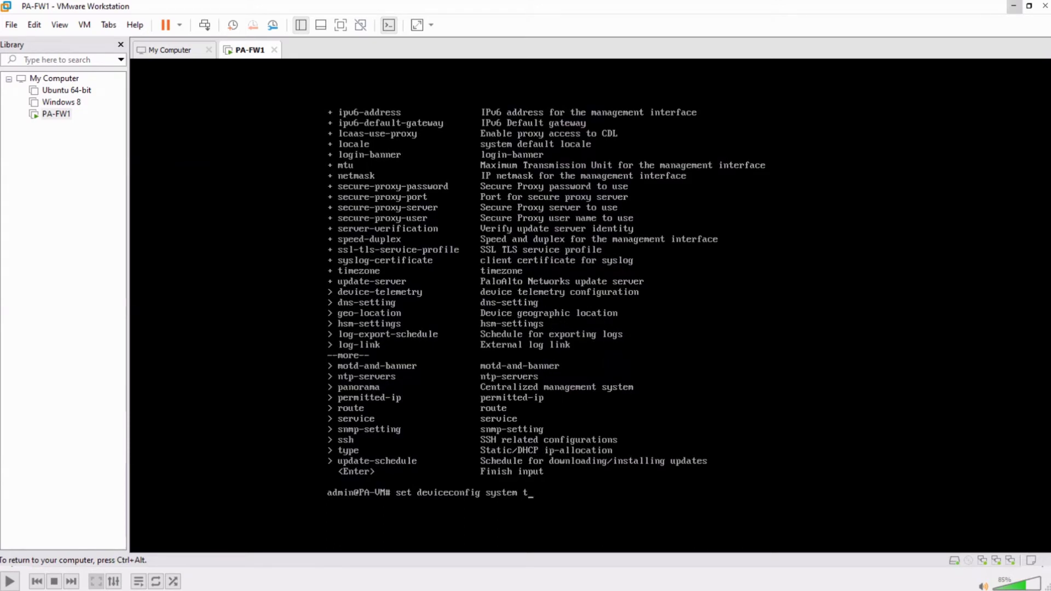
type("ype static")
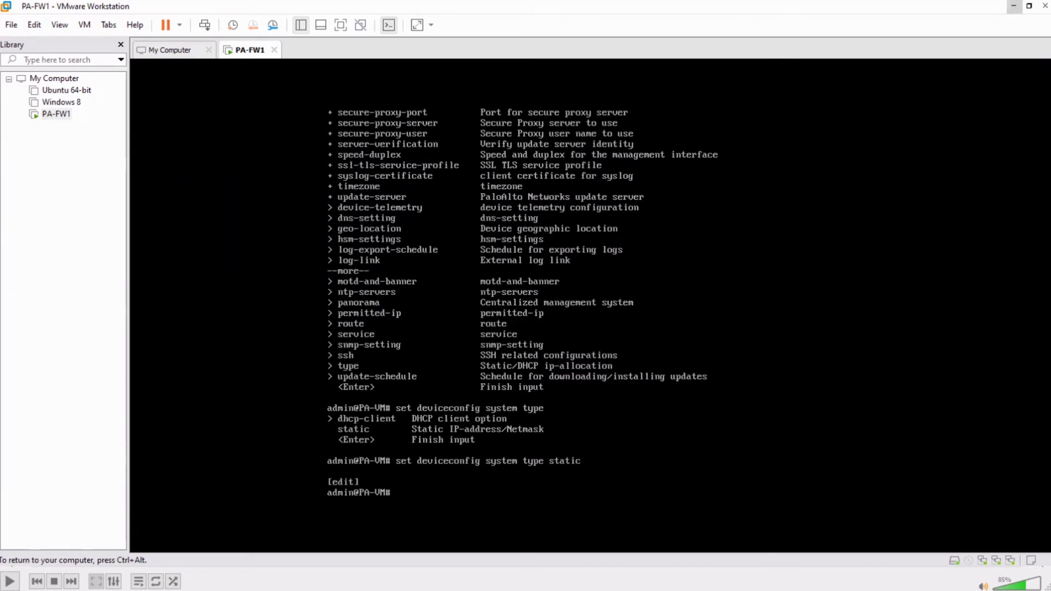
Set IP 192.168.1.144 with netmask 255.255.255.0 and start the commit.
type("configure")
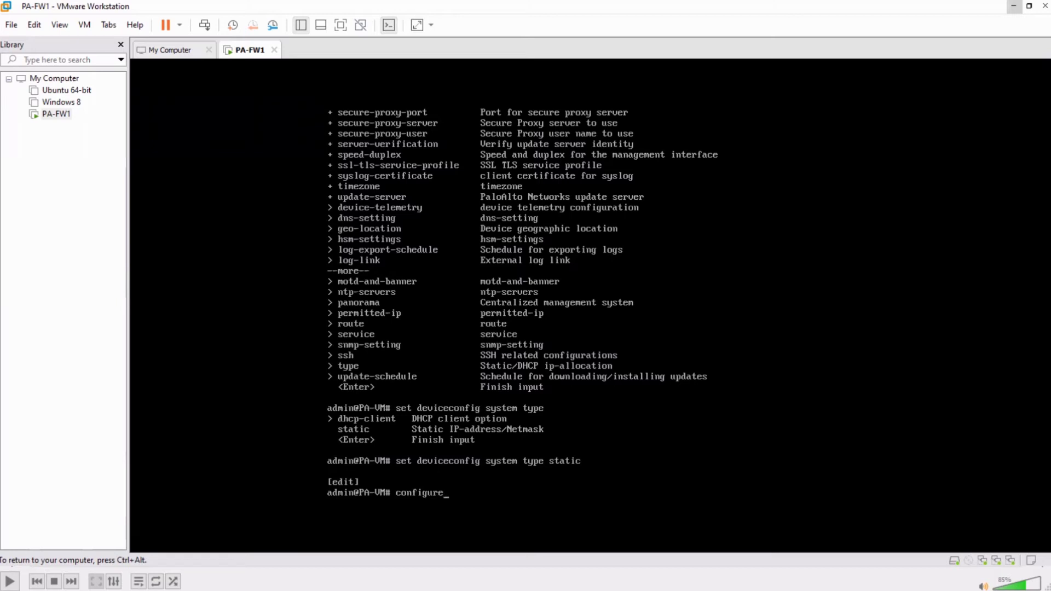
type("set deviceconfig system ip-address 192.168.1.144 netmask 255.255.255.0")
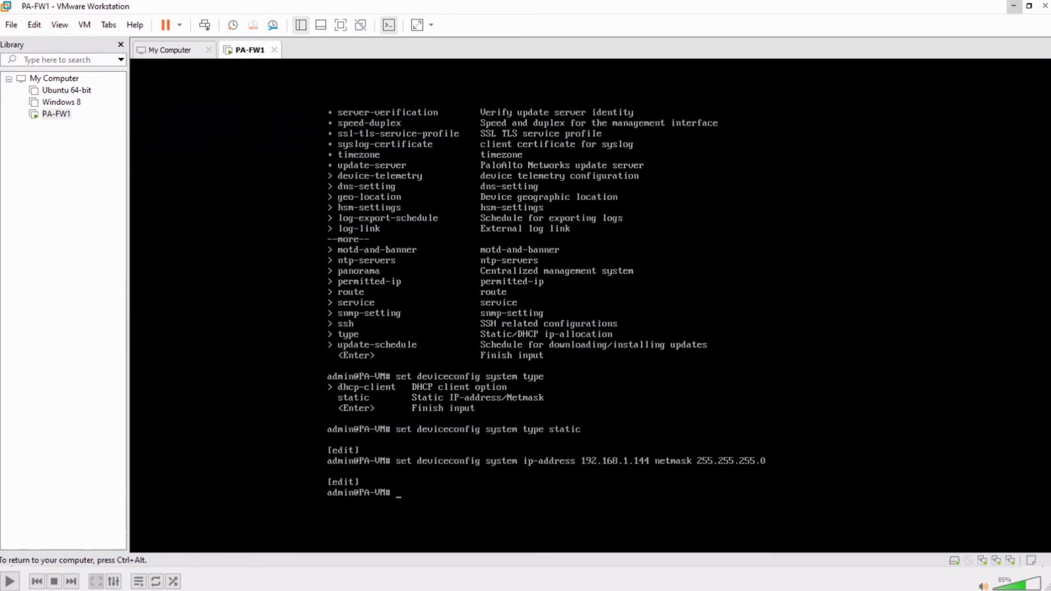
type("exit")
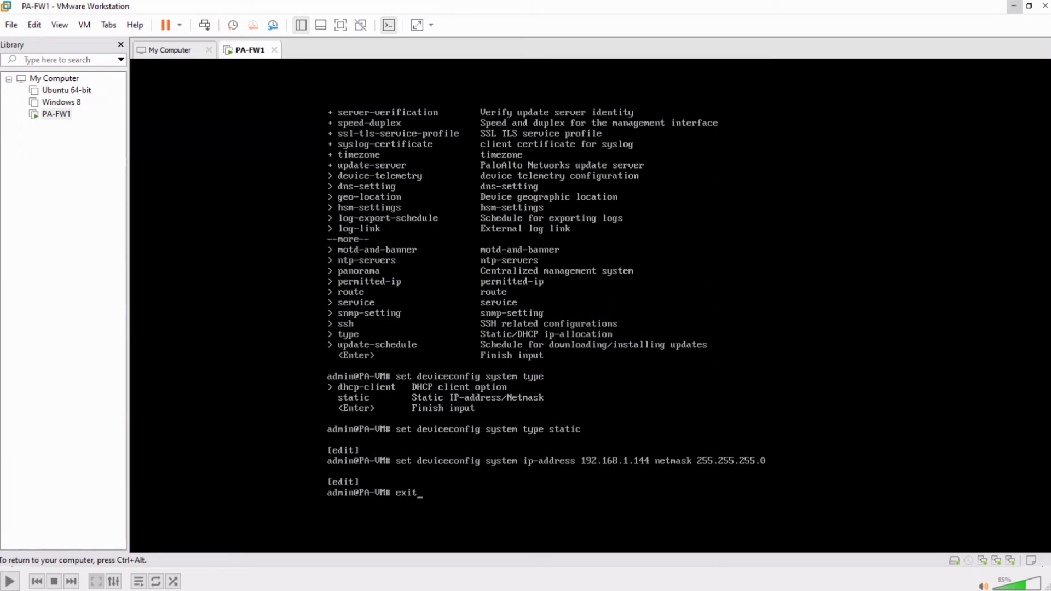
type("commit")
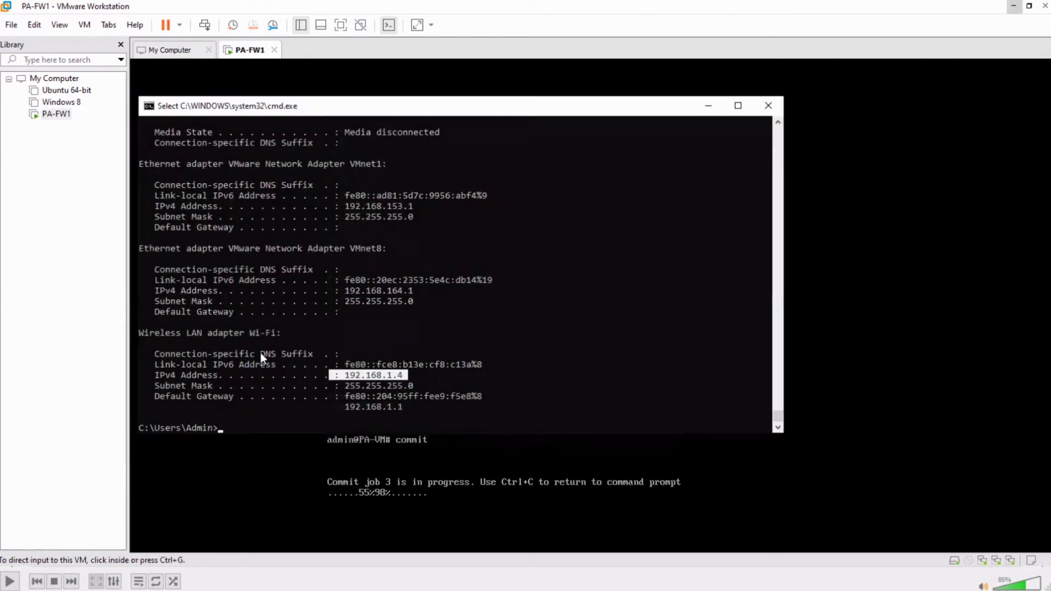
Ping the firewall's new management address from the host Command Prompt.
type("ping")
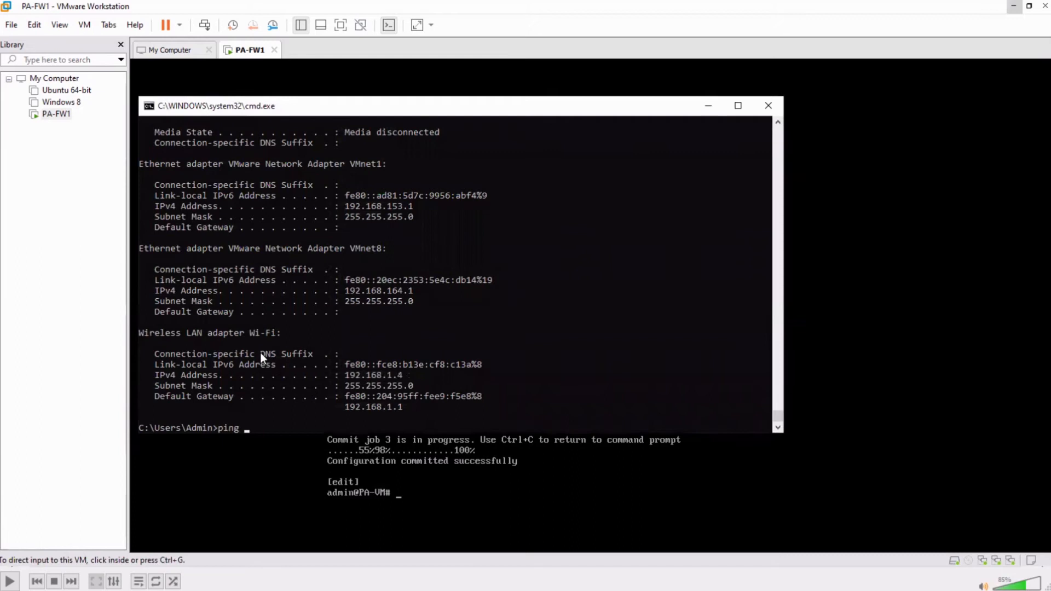
type("192.168.1.")
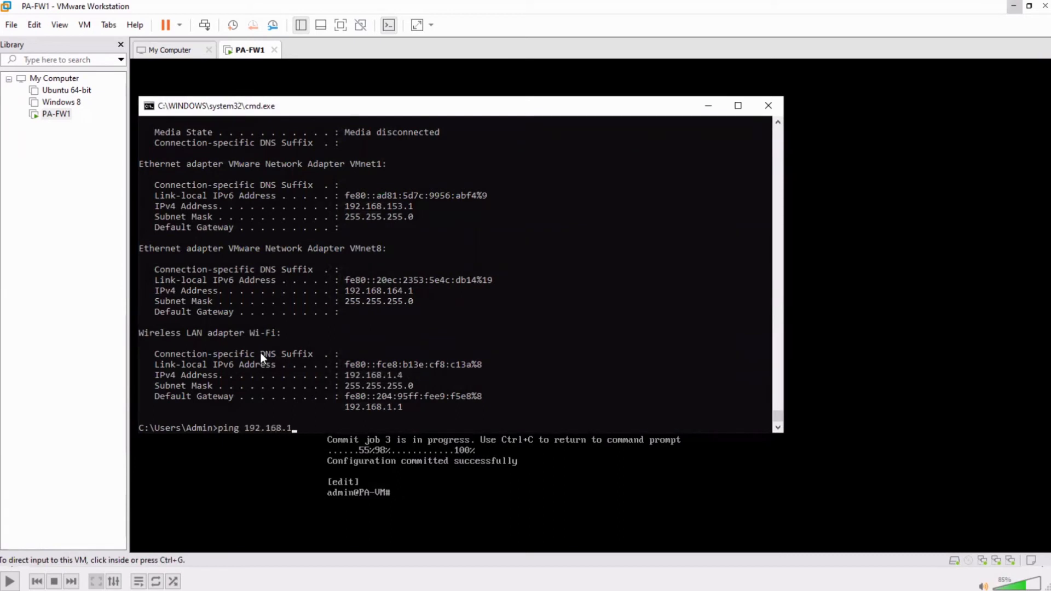
type("44")
left_click(393, 492)
type("exit")
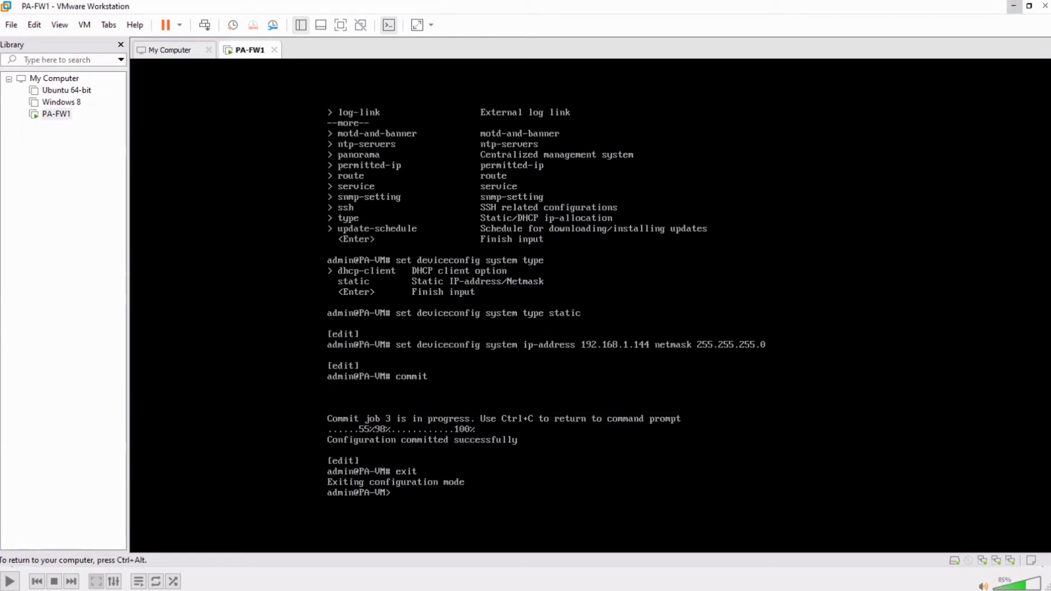
Display the management interface details again in the PAN-OS CLI.
type("show interface m")
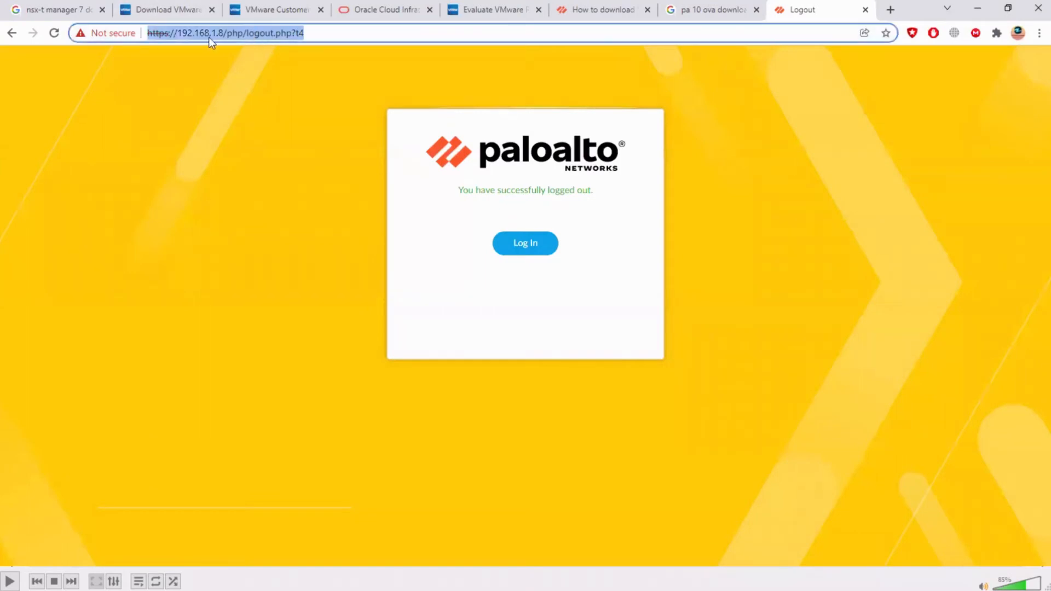
Browse to 192.168.1.144, bypass the certificate warning, and log in to PAN-OS.
type("https://www.youtube.com")
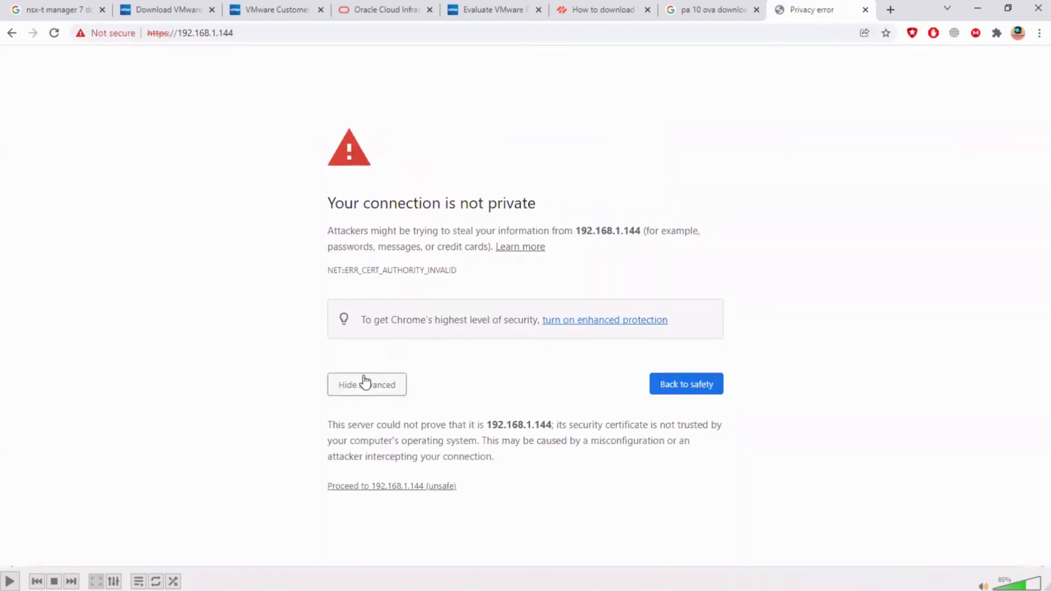
left_click(391, 486)
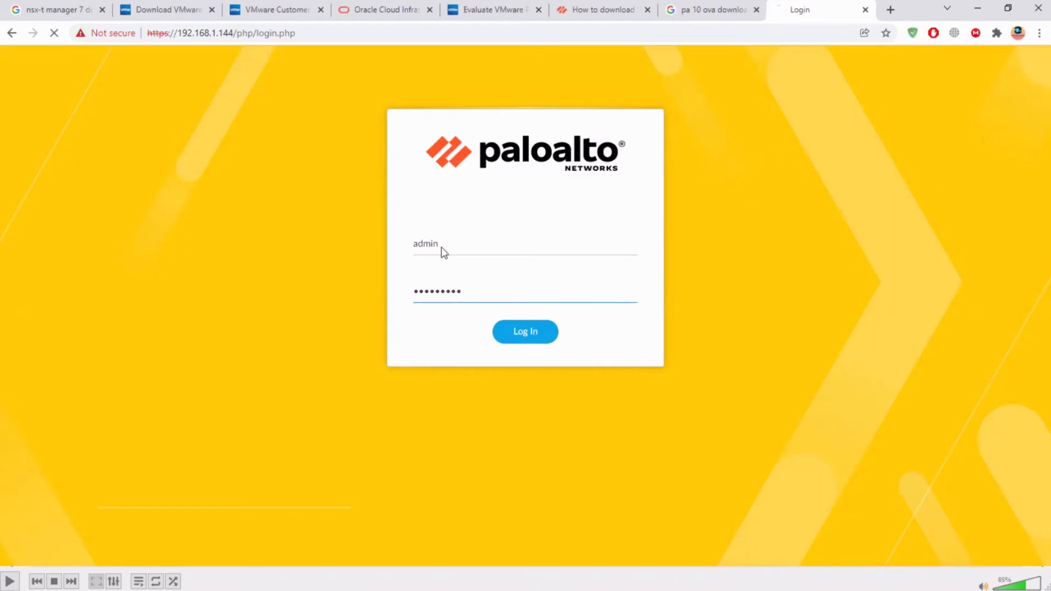
left_click(525, 332)
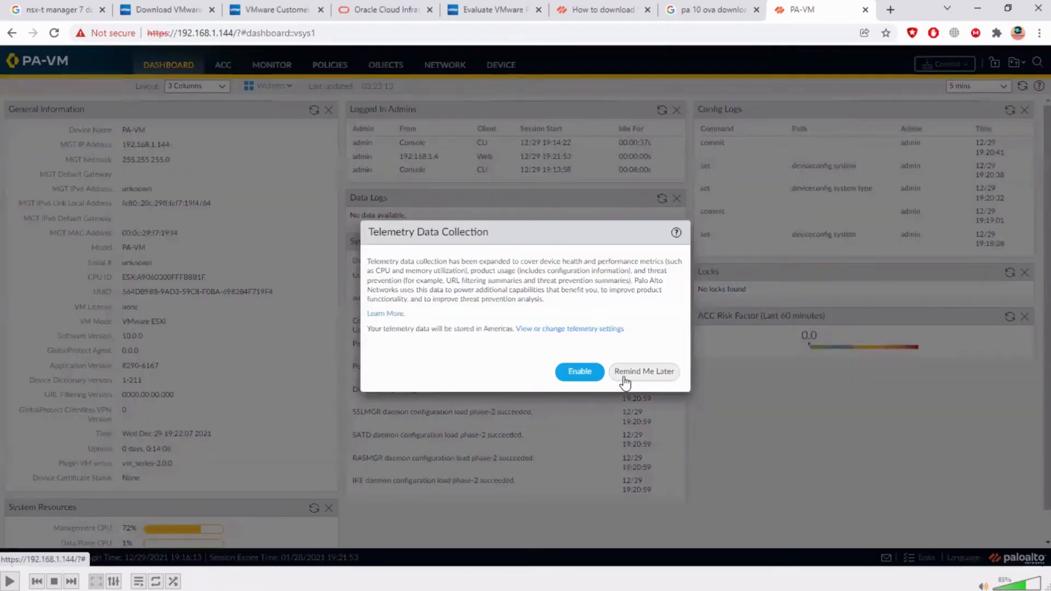
Dismiss the telemetry prompt and open Management settings under Device > Setup > Interfaces.
left_click(644, 371)
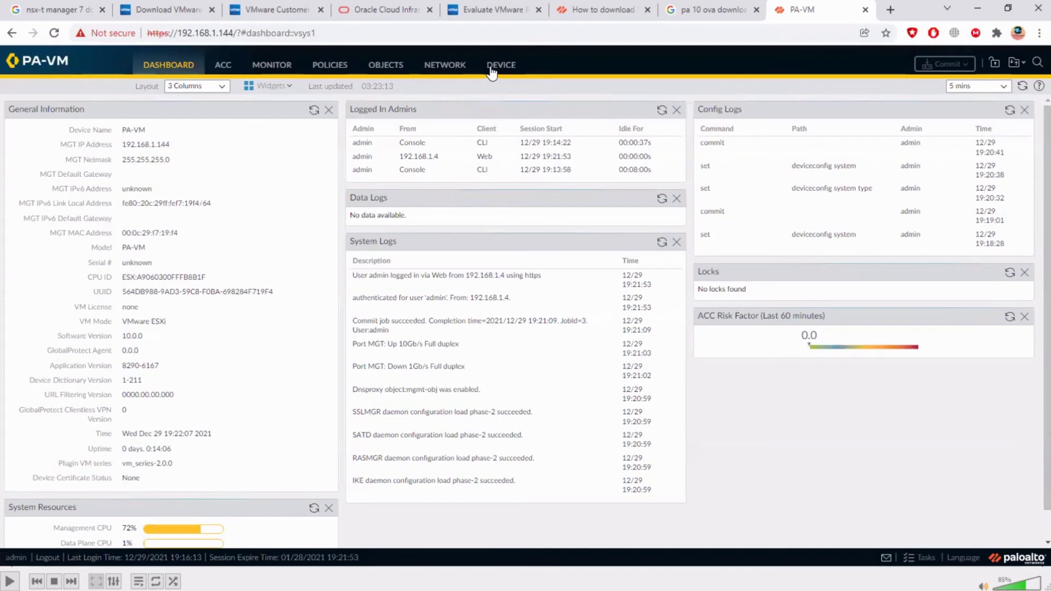
mouse_move(495, 65)
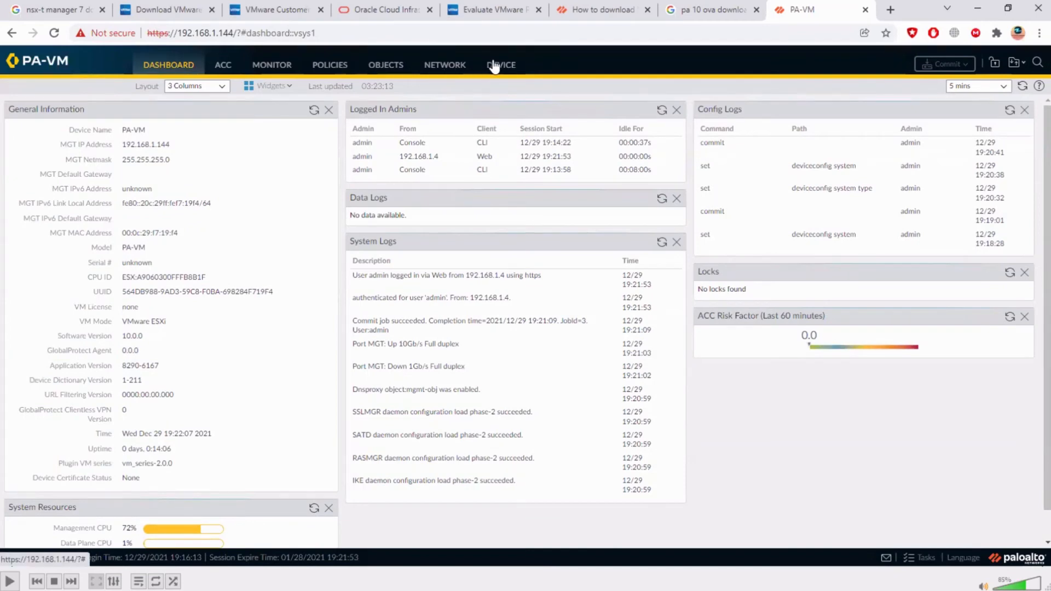
left_click(500, 65)
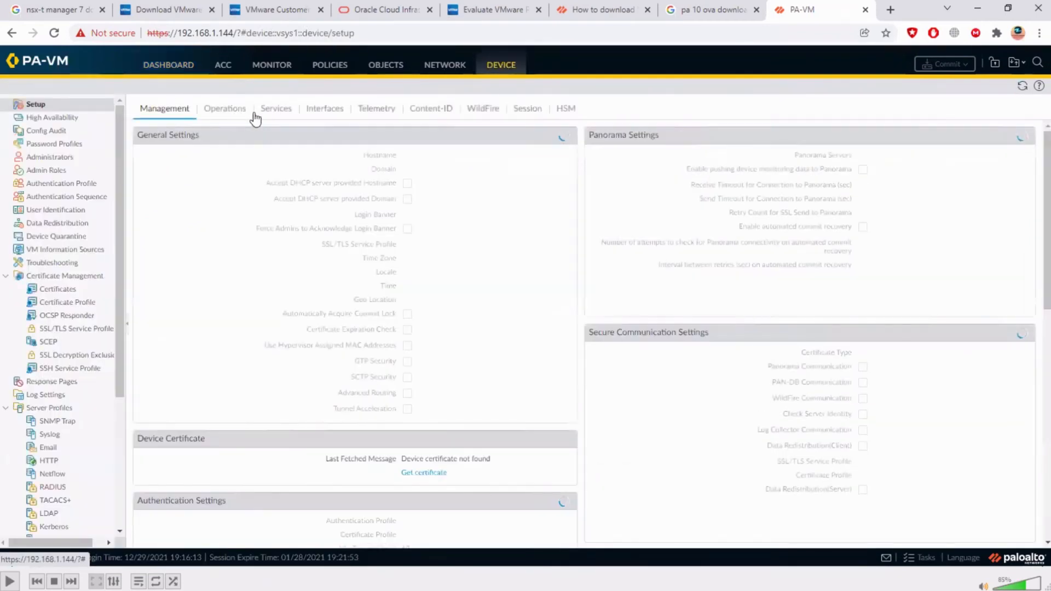
left_click(324, 108)
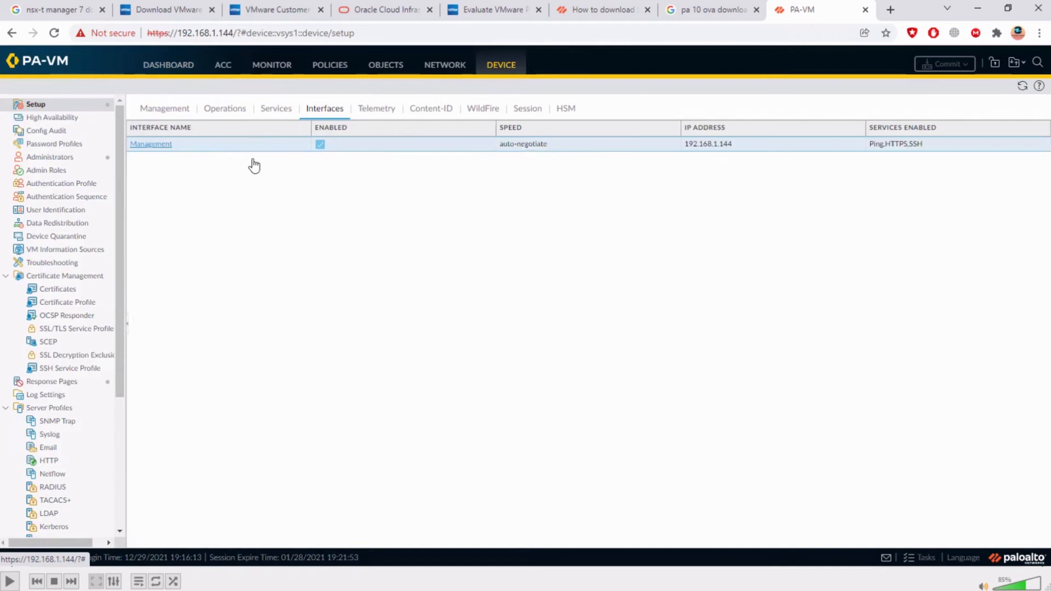
left_click(150, 144)
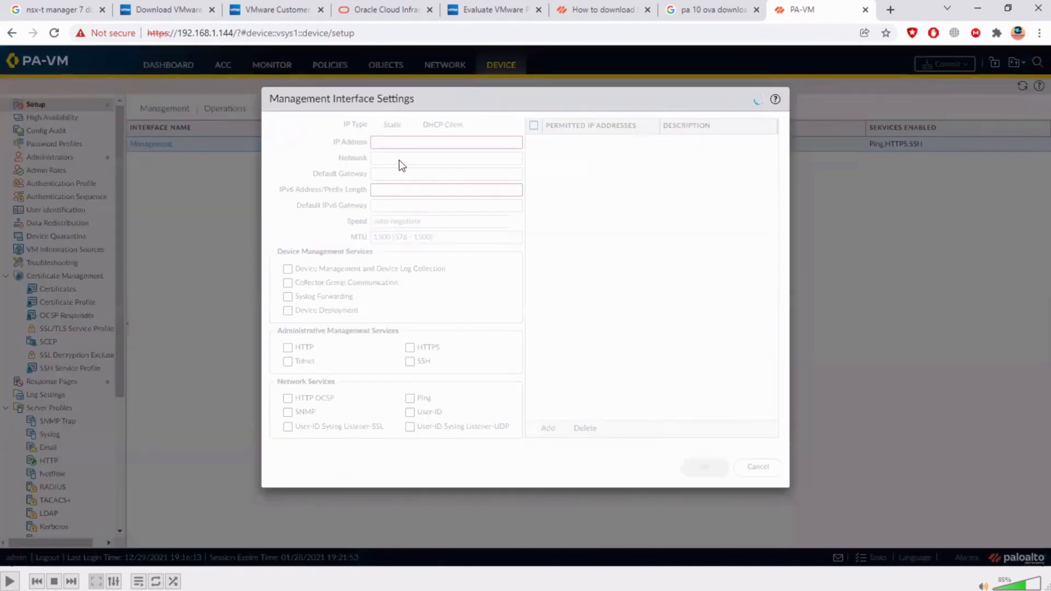
Review Management settings (192.168.1.144, 255.255.255.0, no gateway) and cancel without saving.
left_click(376, 124)
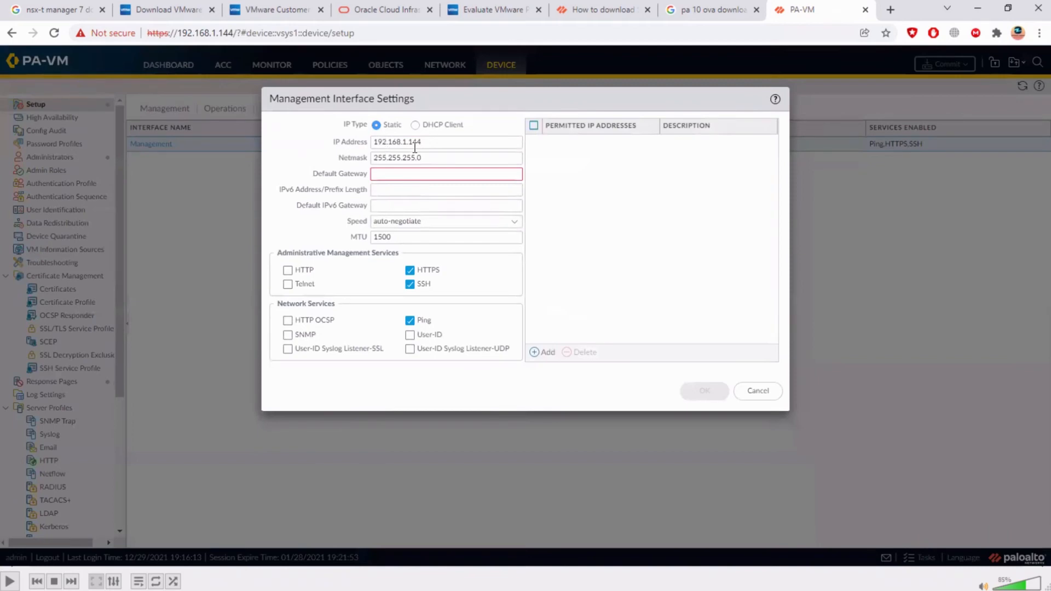
left_click(445, 174)
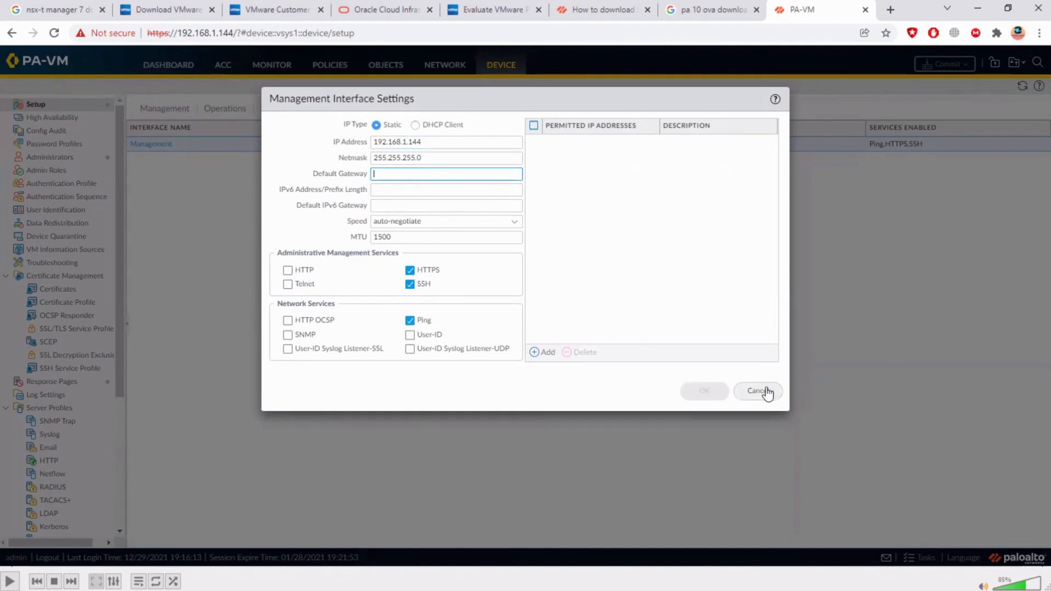
left_click(758, 390)
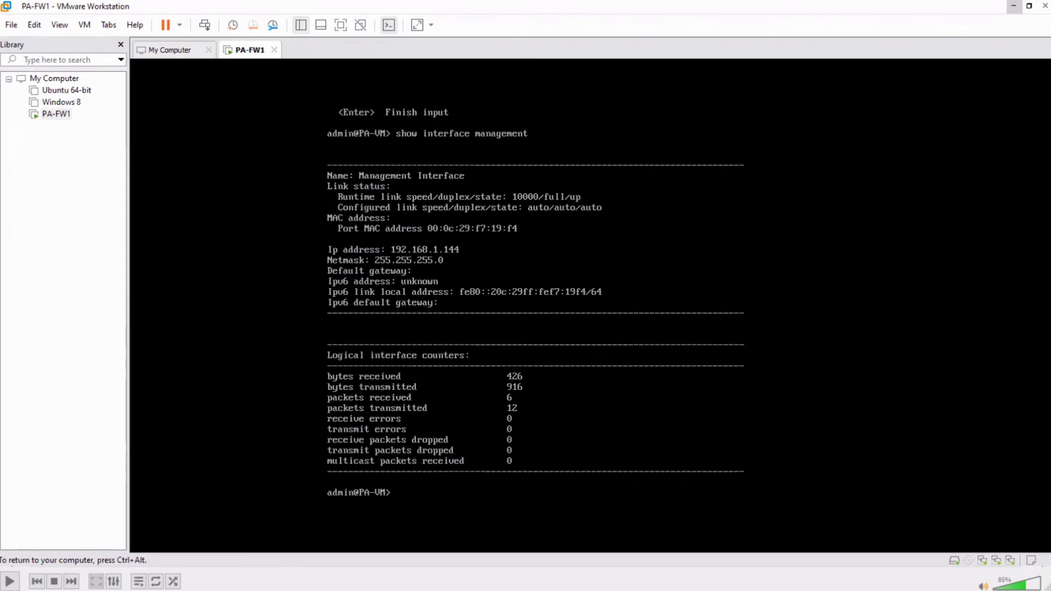
Ping 8.8.8.8 from the PA-VM console and stop it after Destination Host Unreachable replies.
type("pi")
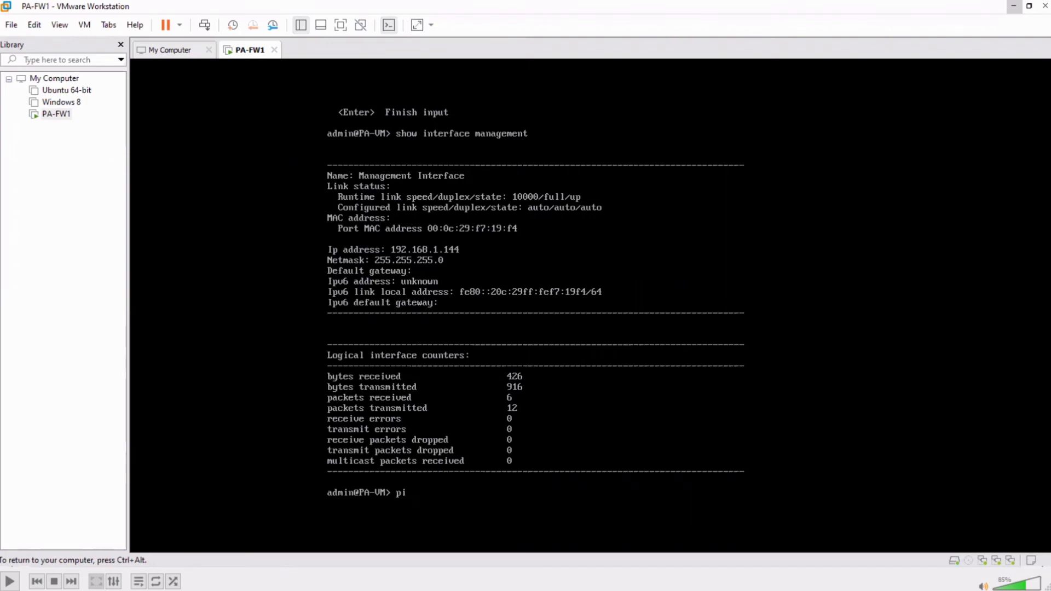
type("ng host")
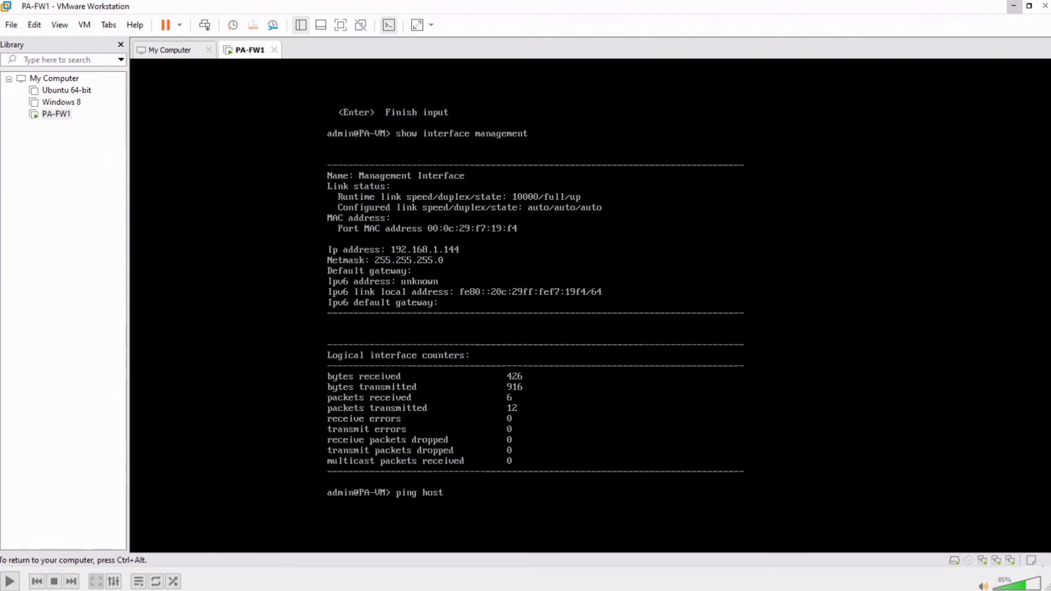
type("8.8.8.8")
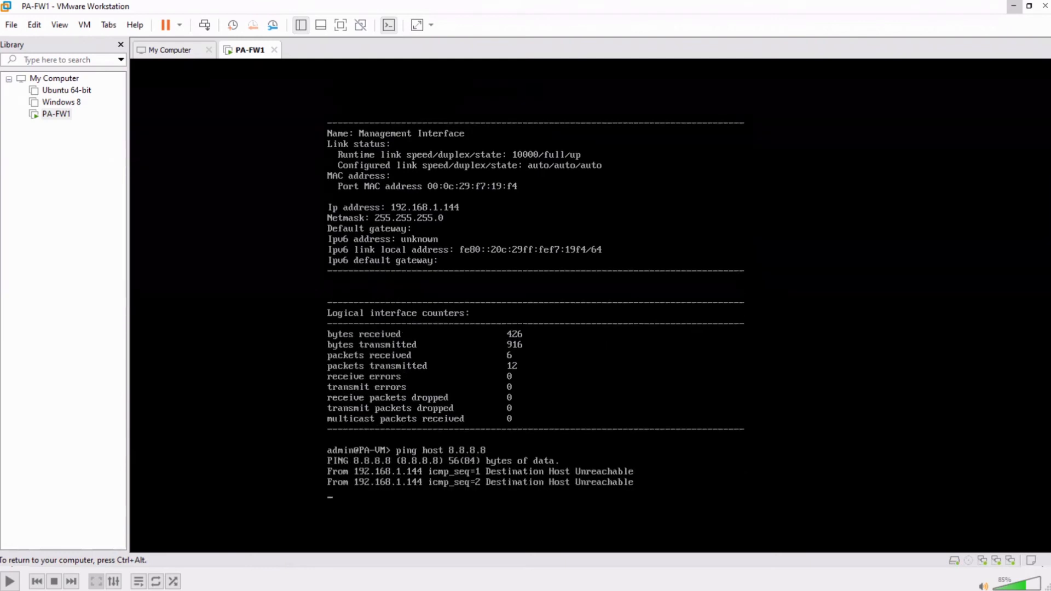
key("ctrl+c")
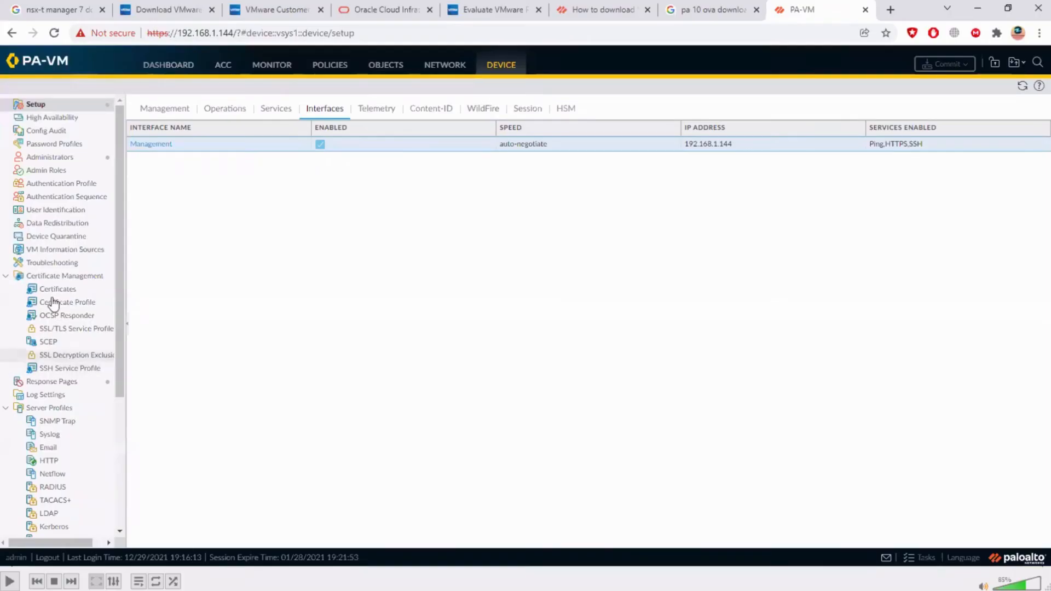
mouse_move(334, 148)
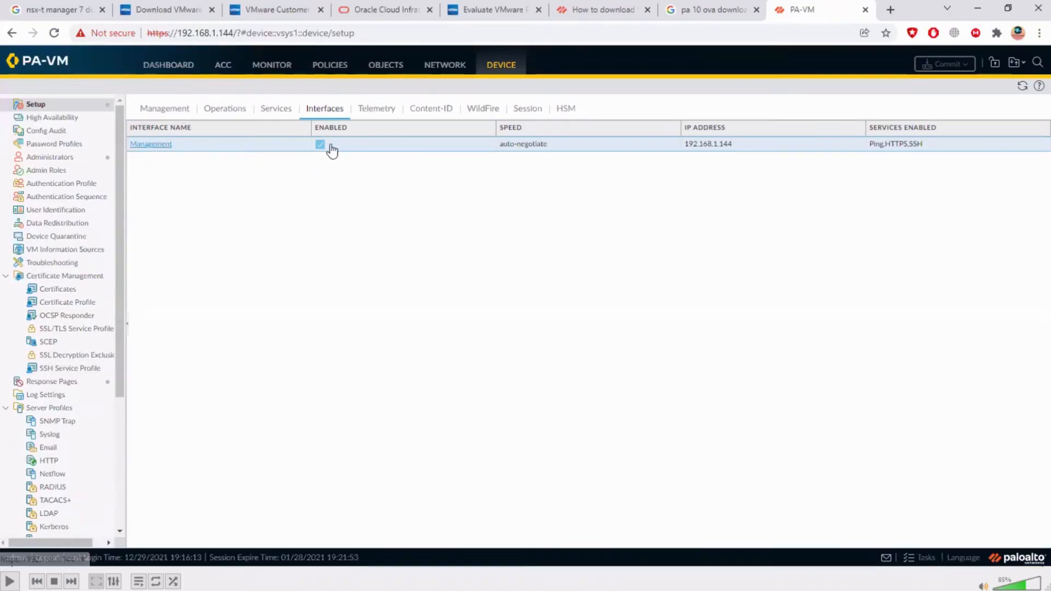
Reopen the Management interface settings and run ipconfig in Command Prompt to find the gateway.
left_click(150, 144)
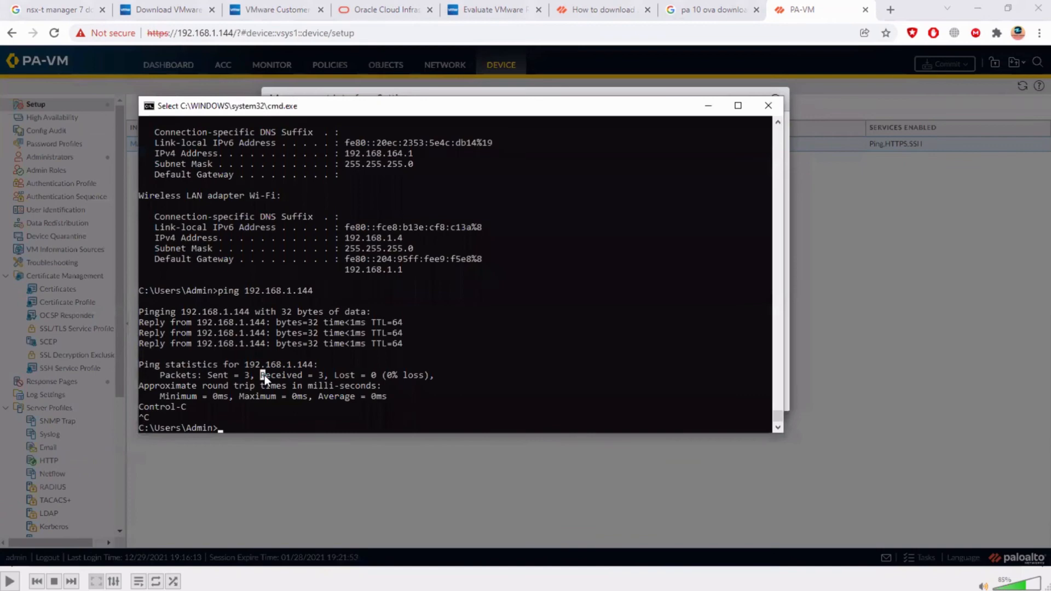
type("ipc")
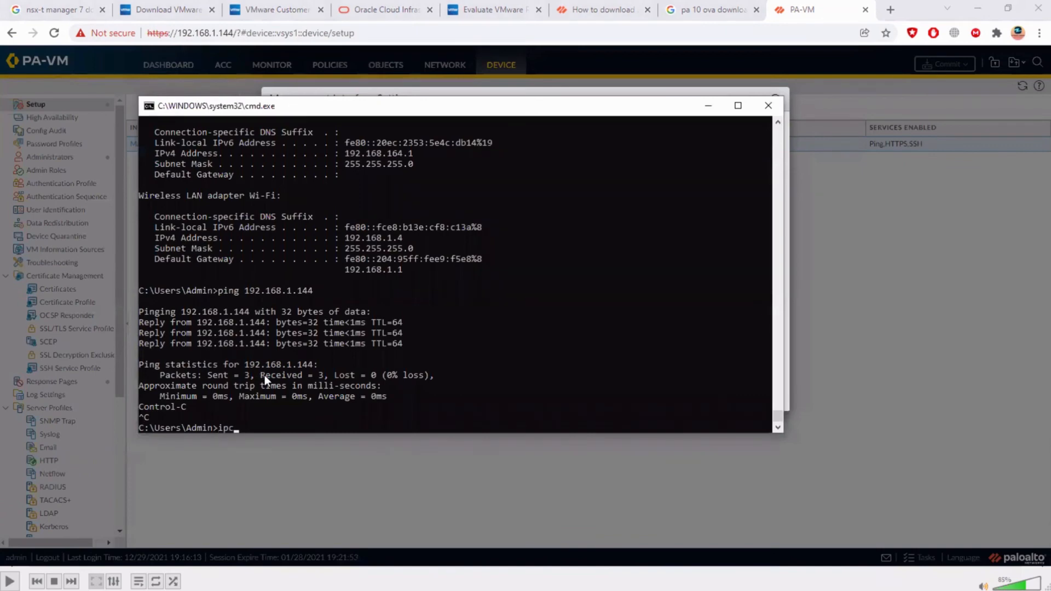
type("ipconfig")
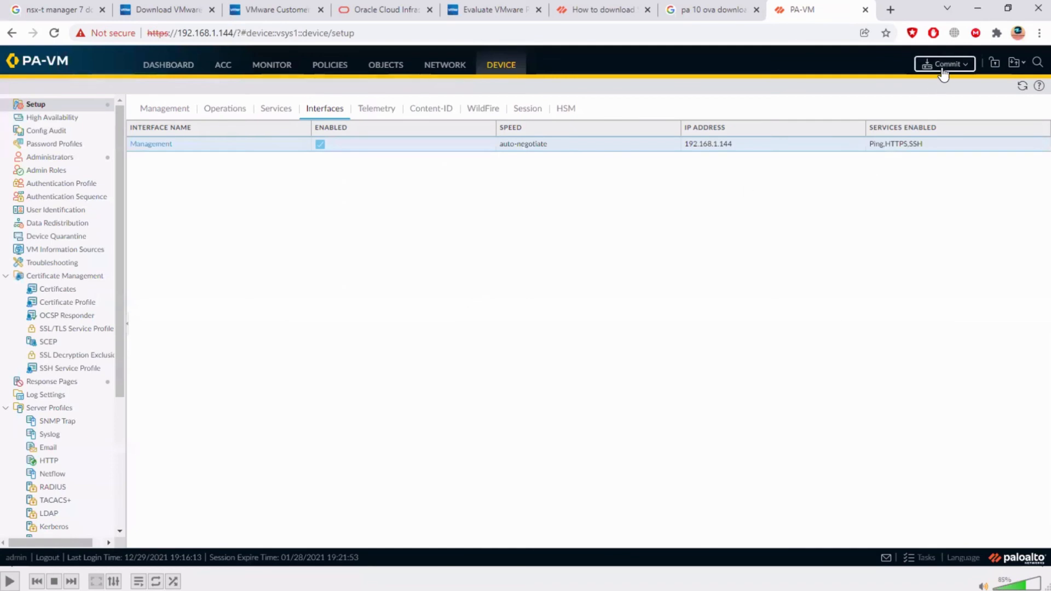
mouse_move(947, 70)
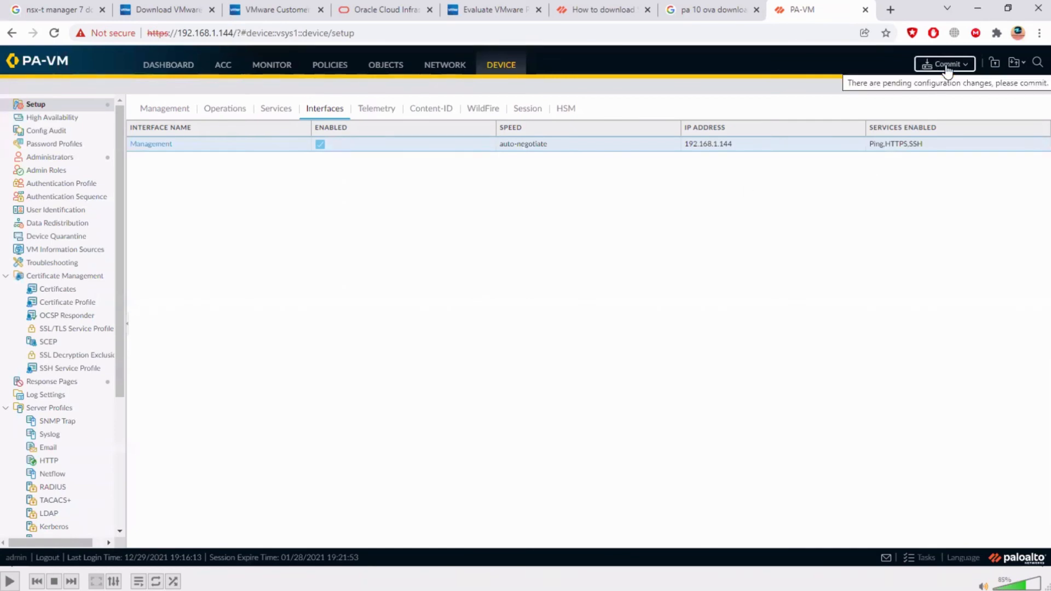
Commit only the admin's pending device and network changes.
left_click(945, 64)
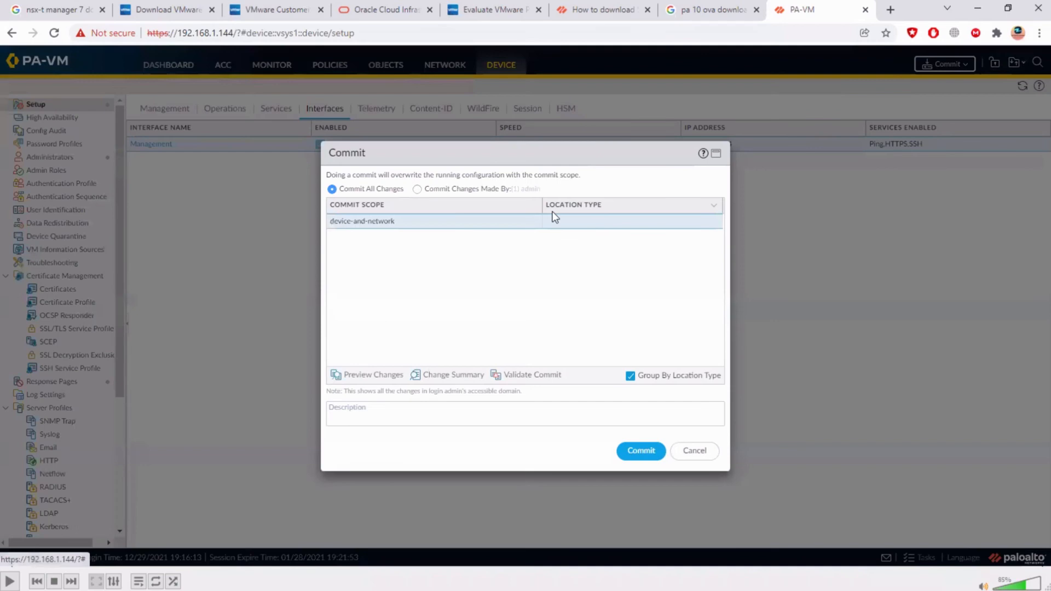
mouse_move(535, 236)
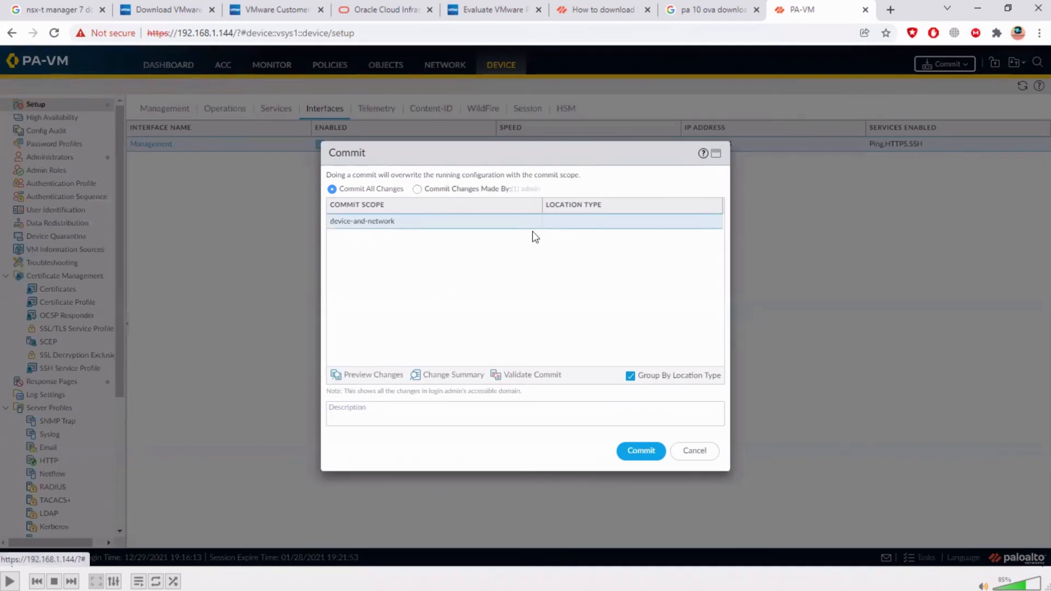
mouse_move(420, 273)
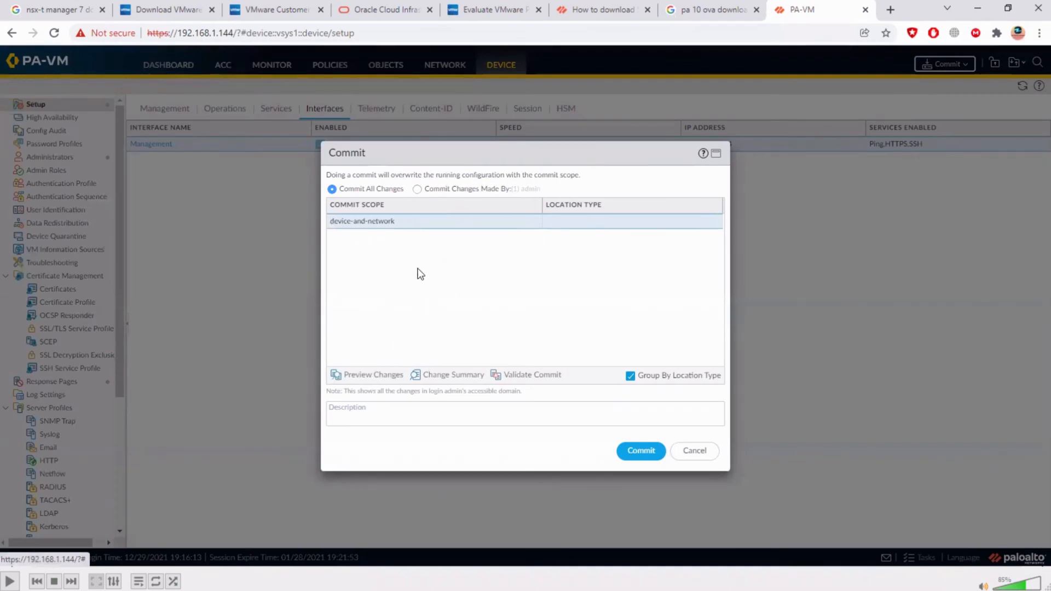
mouse_move(417, 194)
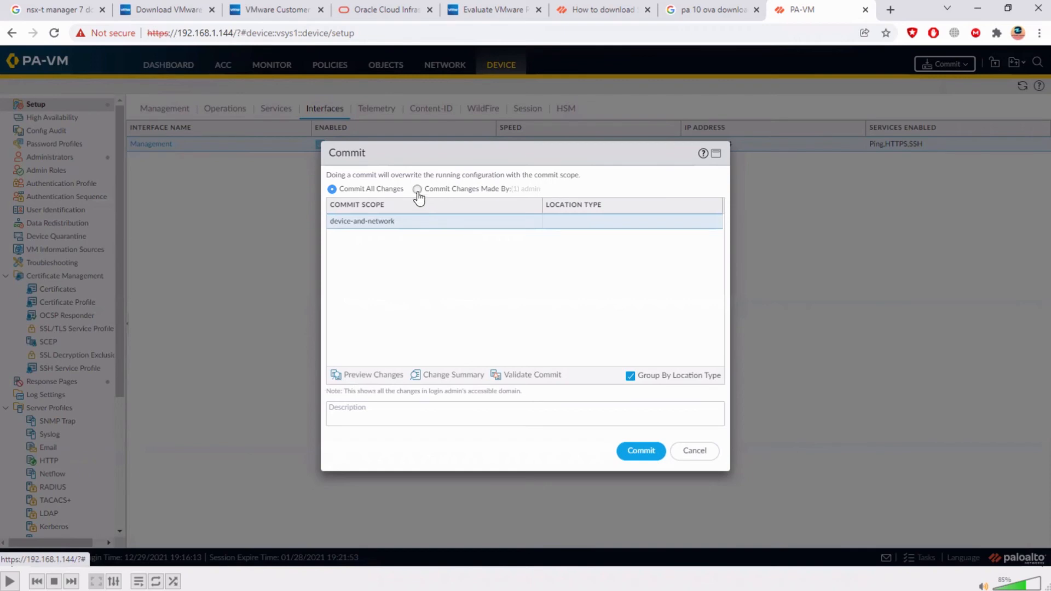
left_click(417, 189)
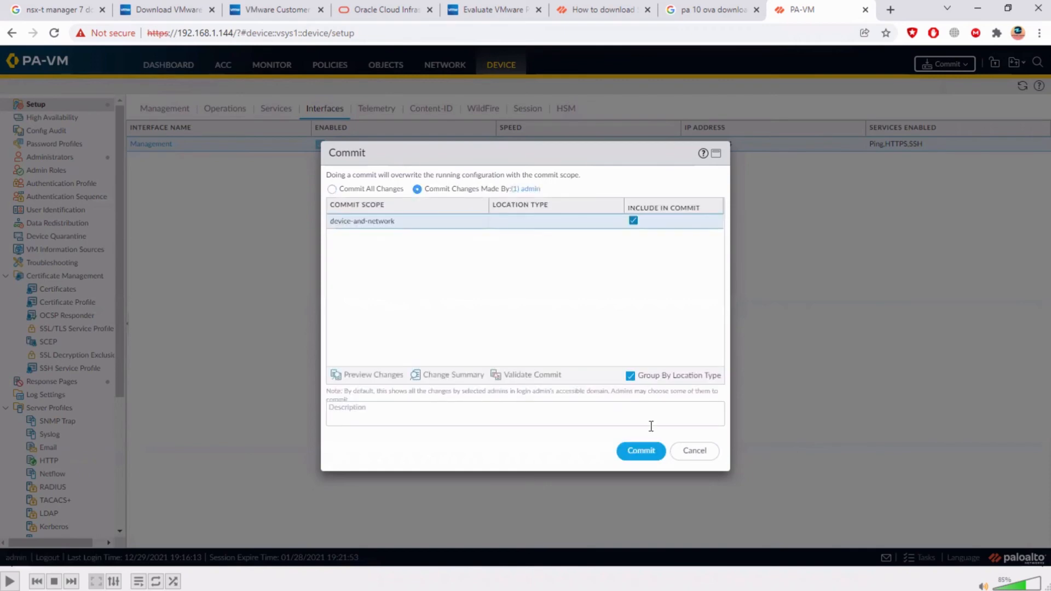
left_click(640, 451)
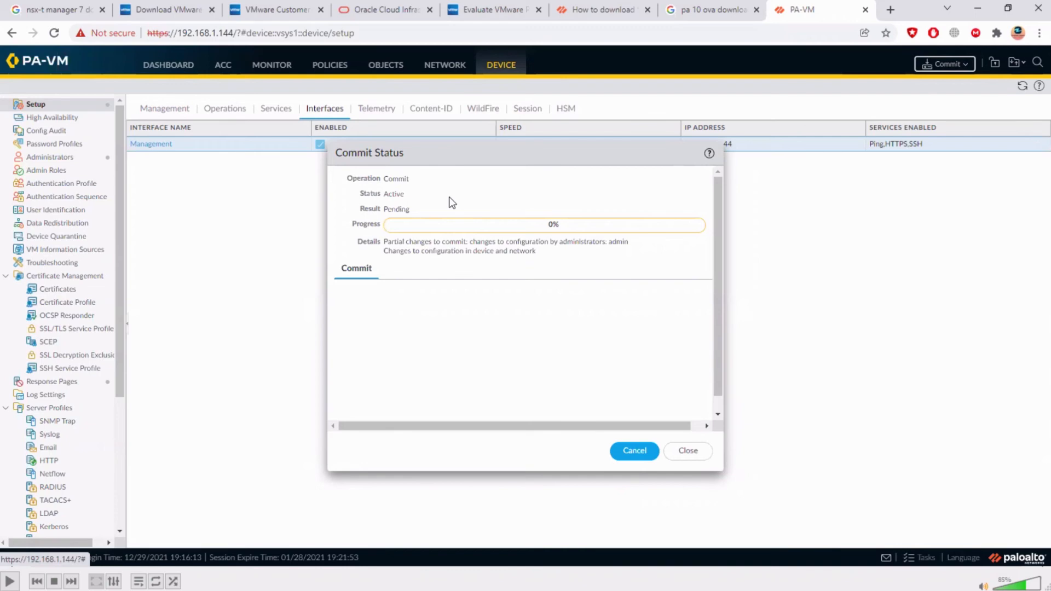
mouse_move(508, 450)
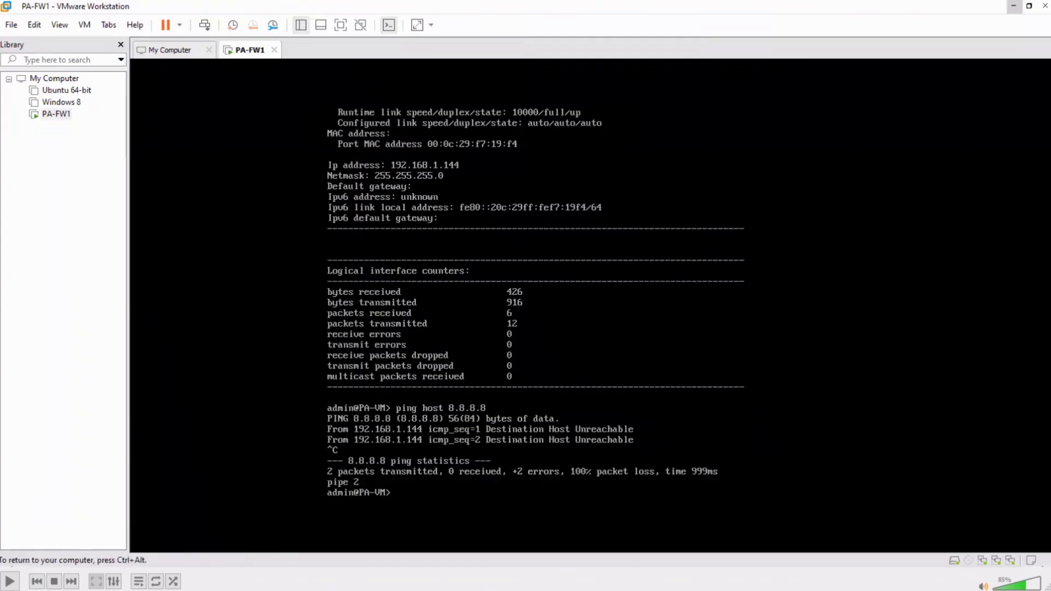
Run 'ping host 8.8.8.8' again at the PA-VM console.
type("ping host 8.8.8.8")
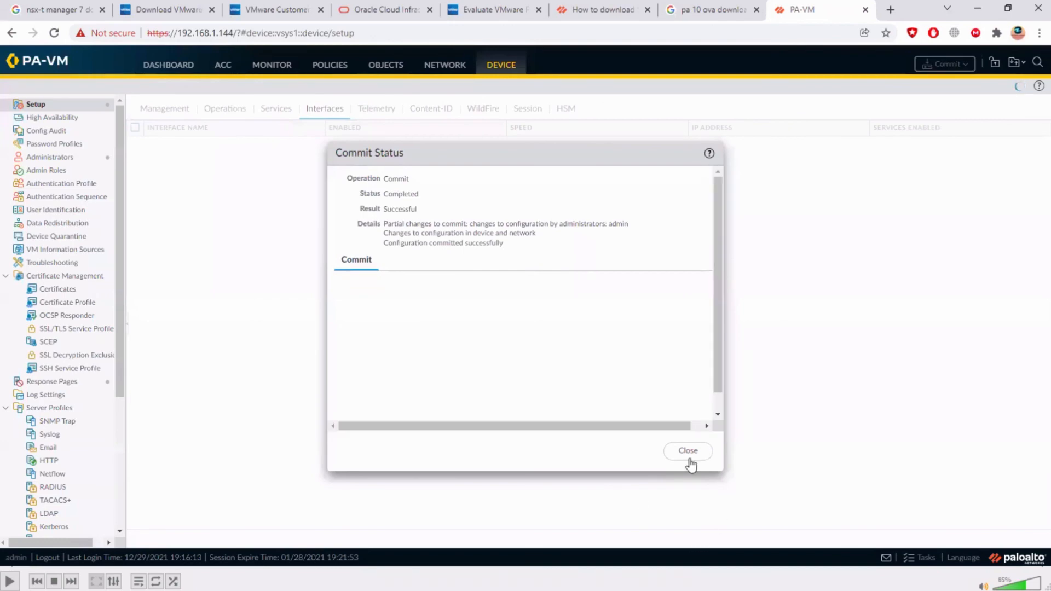
Close the Commit Status window after the commit succeeds.
left_click(687, 451)
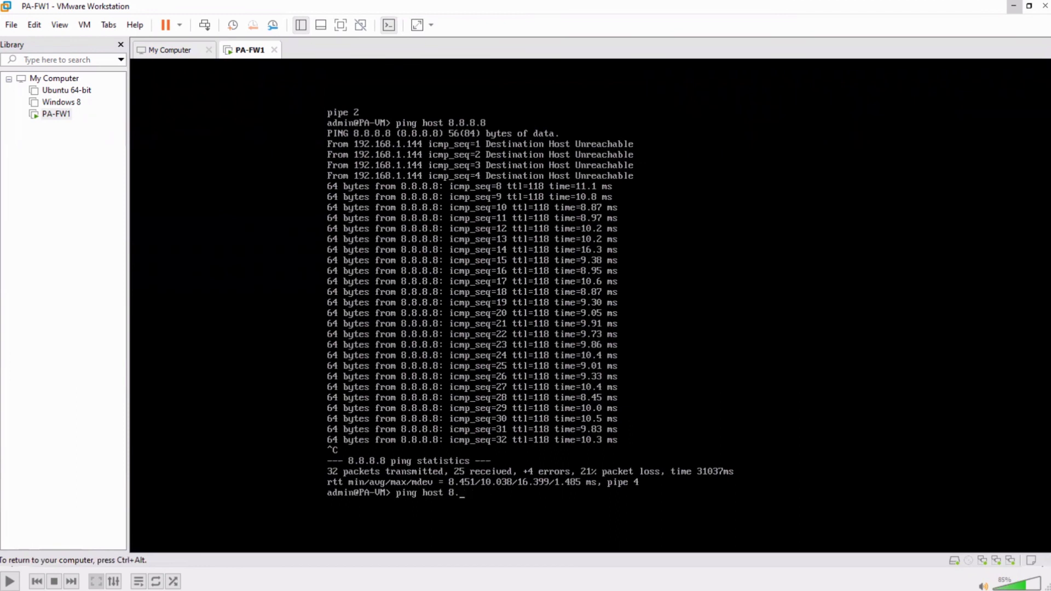
Enter 'ping host google.com' at the firewall prompt.
type("google.")
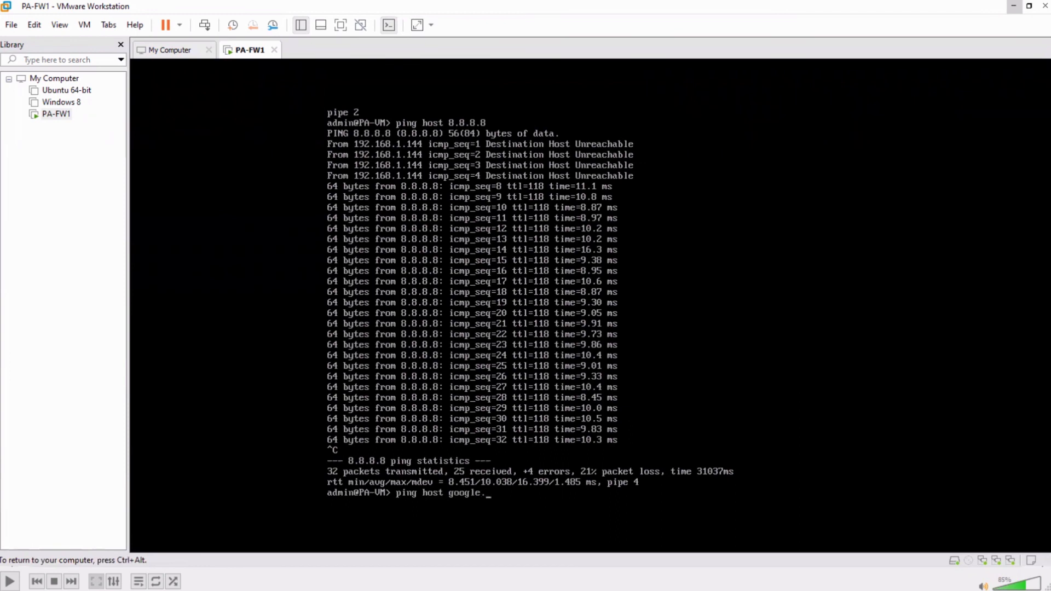
type("com")
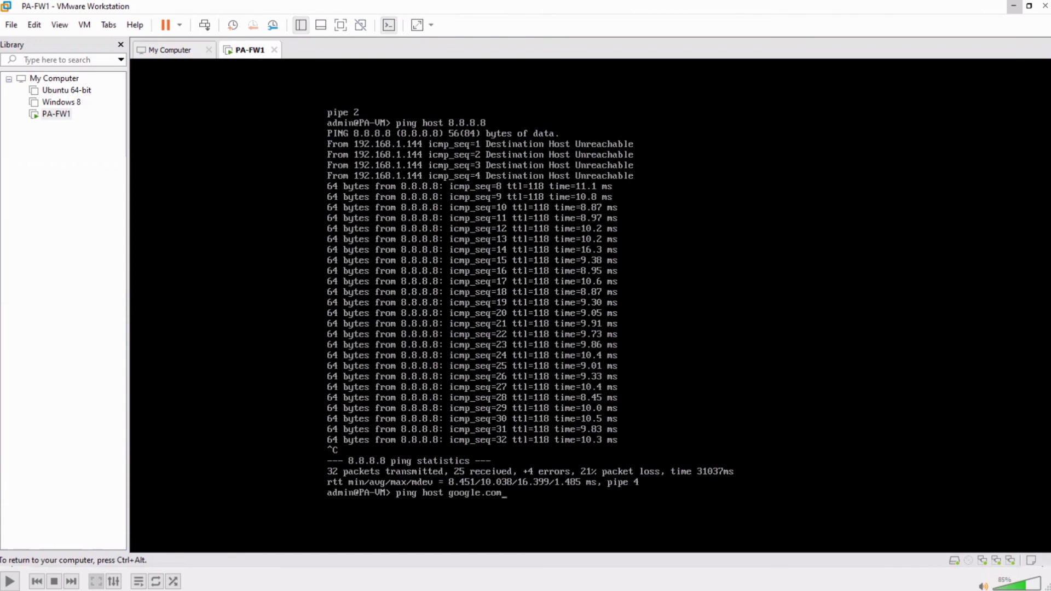